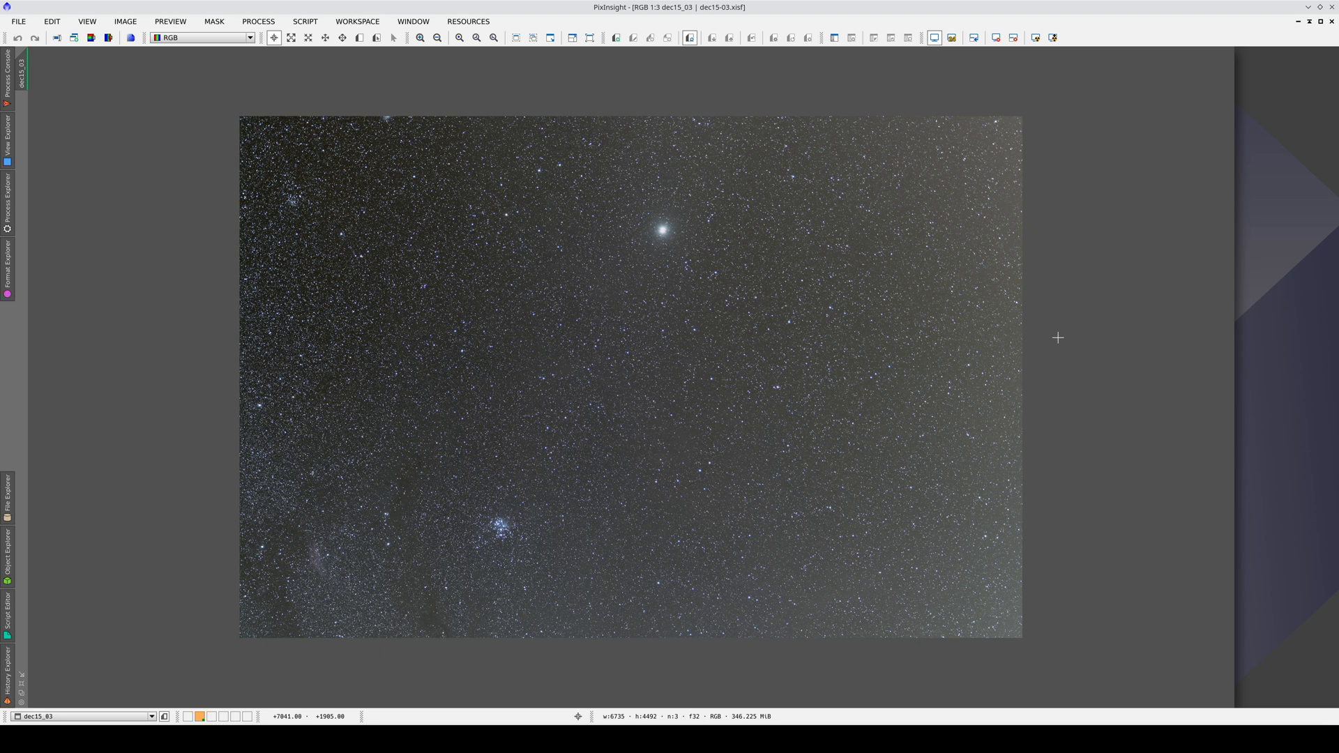
mouse_move(665, 213)
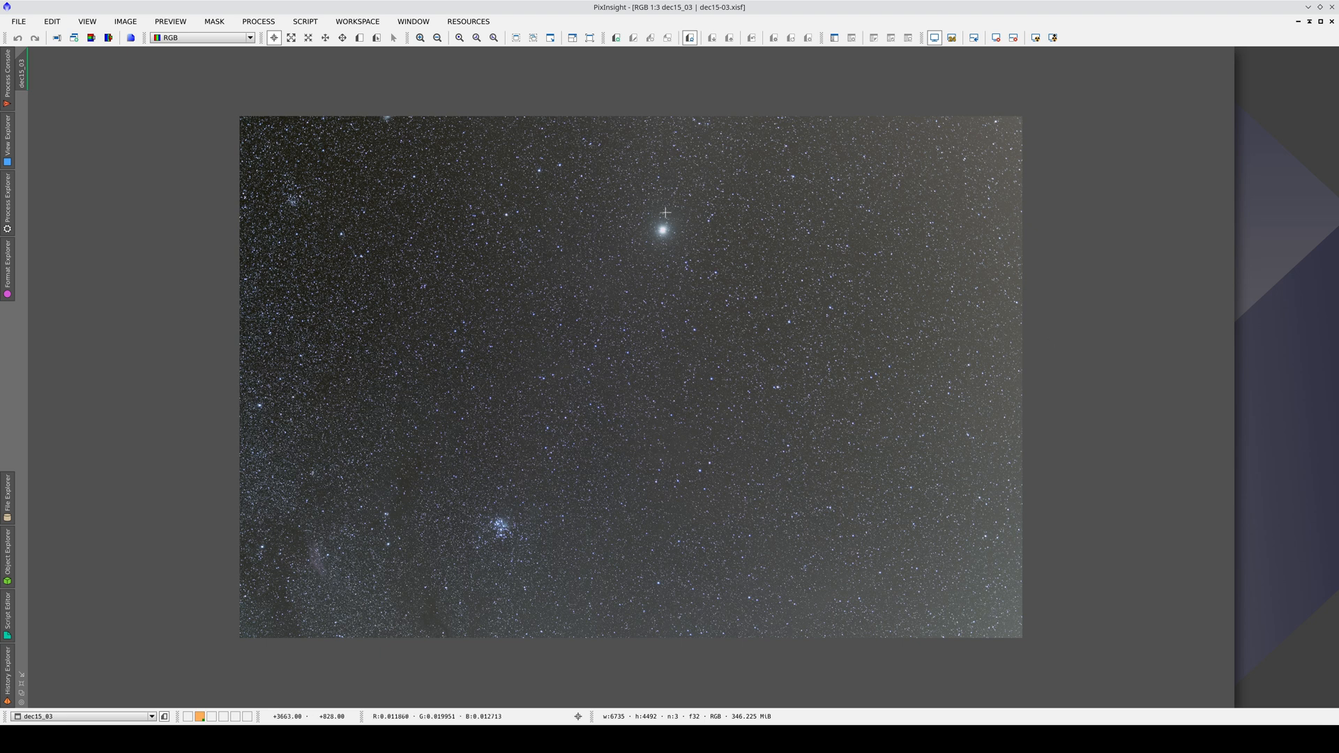
mouse_move(516, 537)
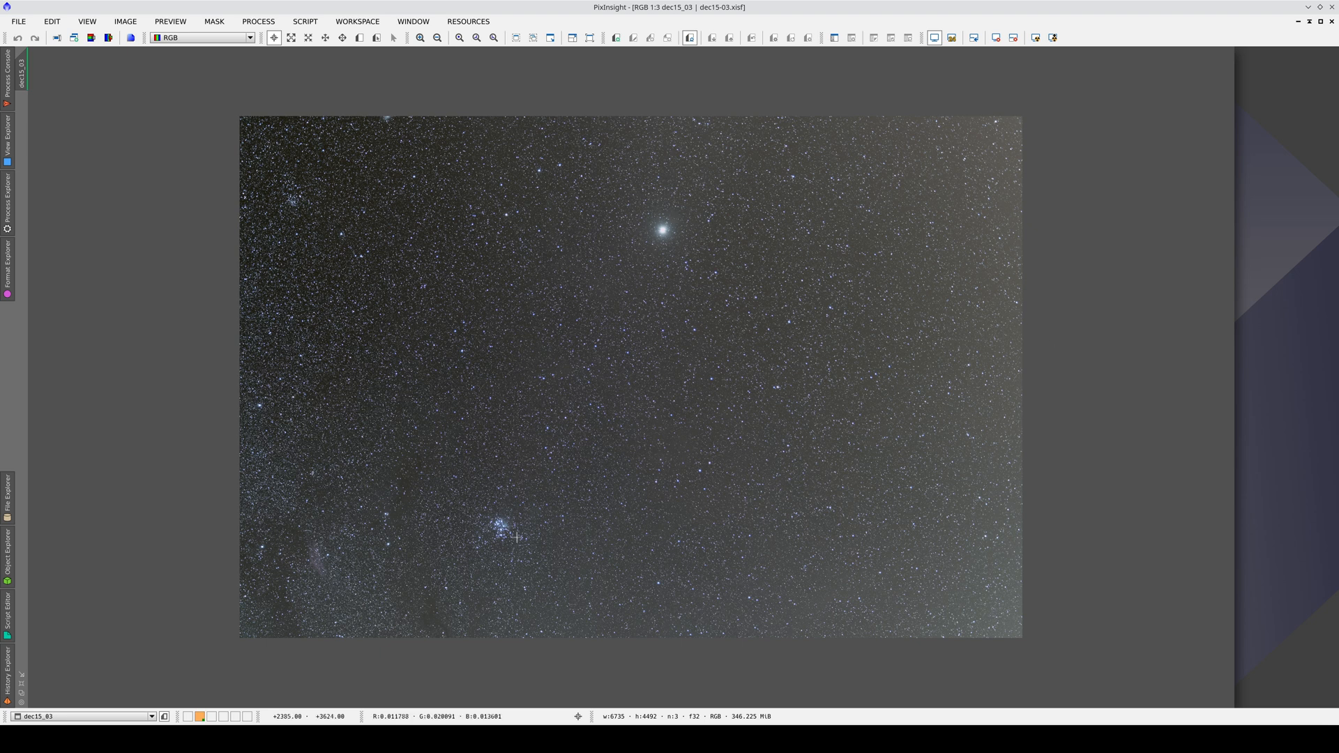
mouse_move(320, 545)
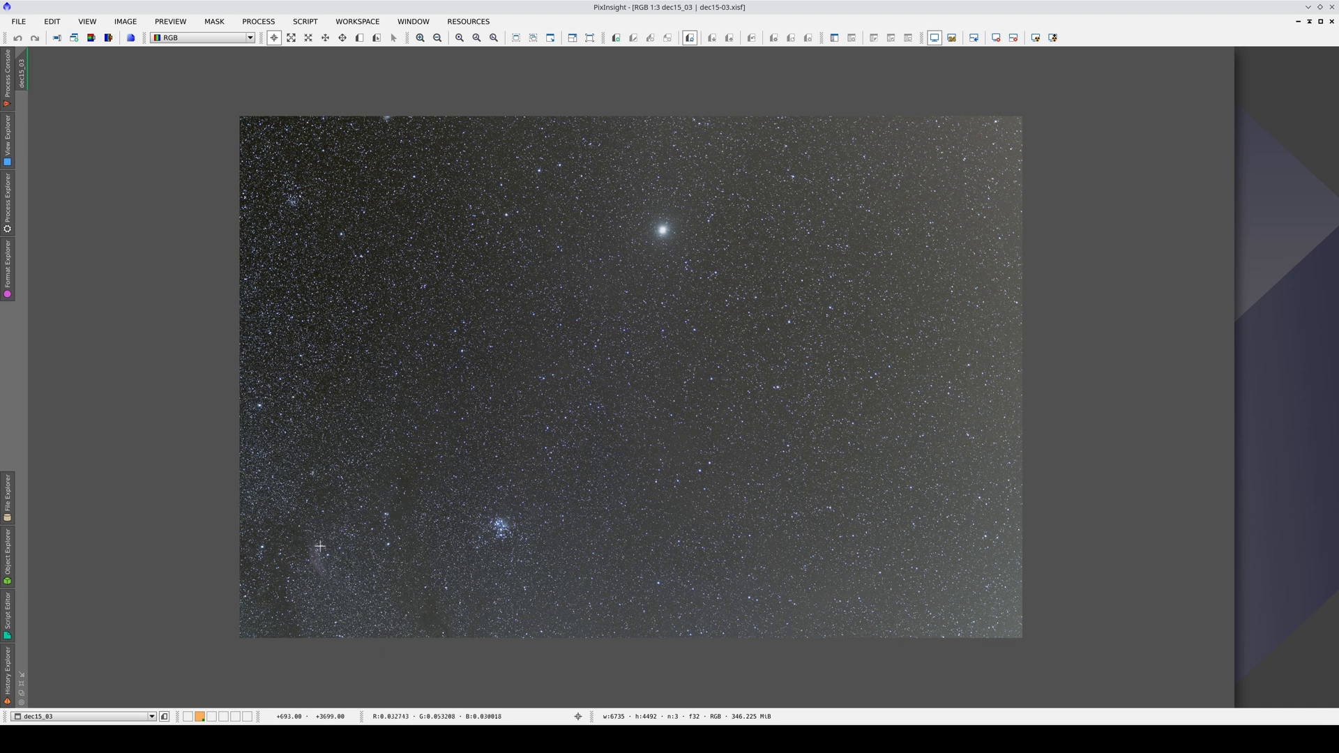
Launch the ImageSolver script from Process Explorer's Image Analysis scripts.
left_click(7, 211)
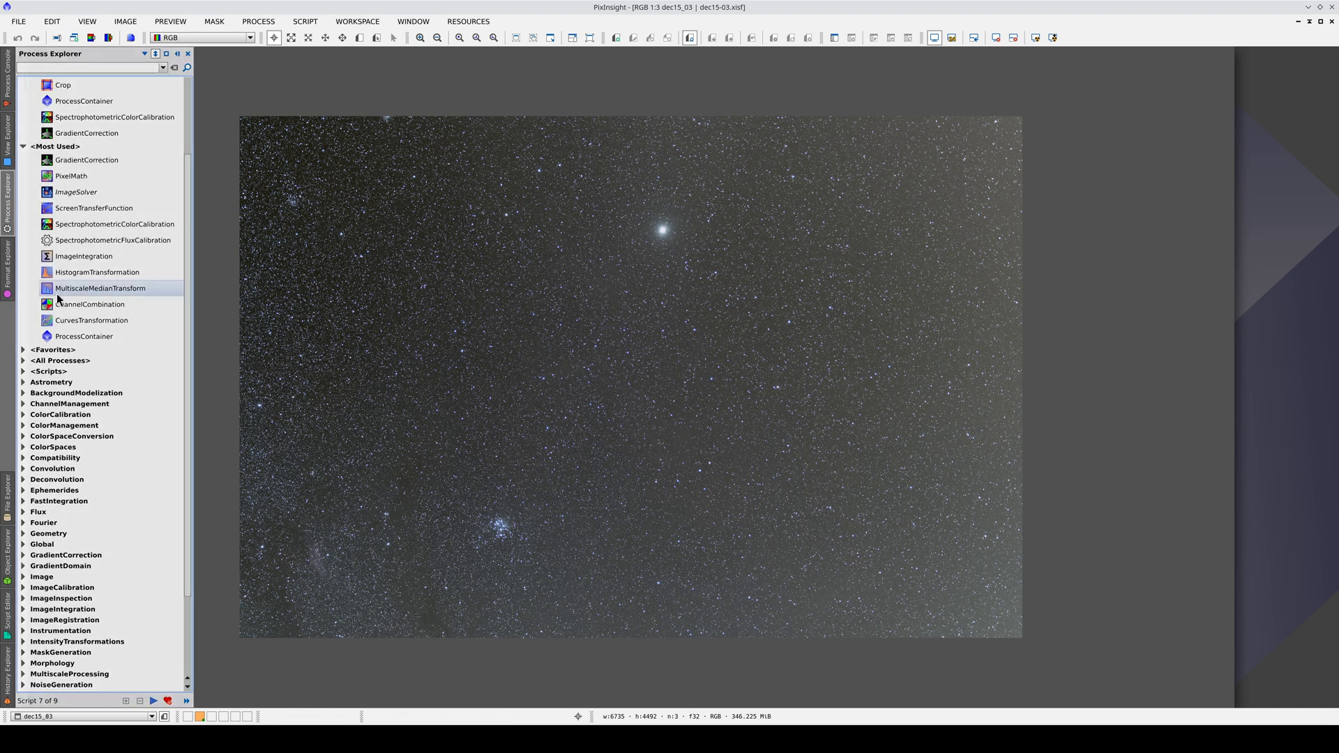
left_click(60, 370)
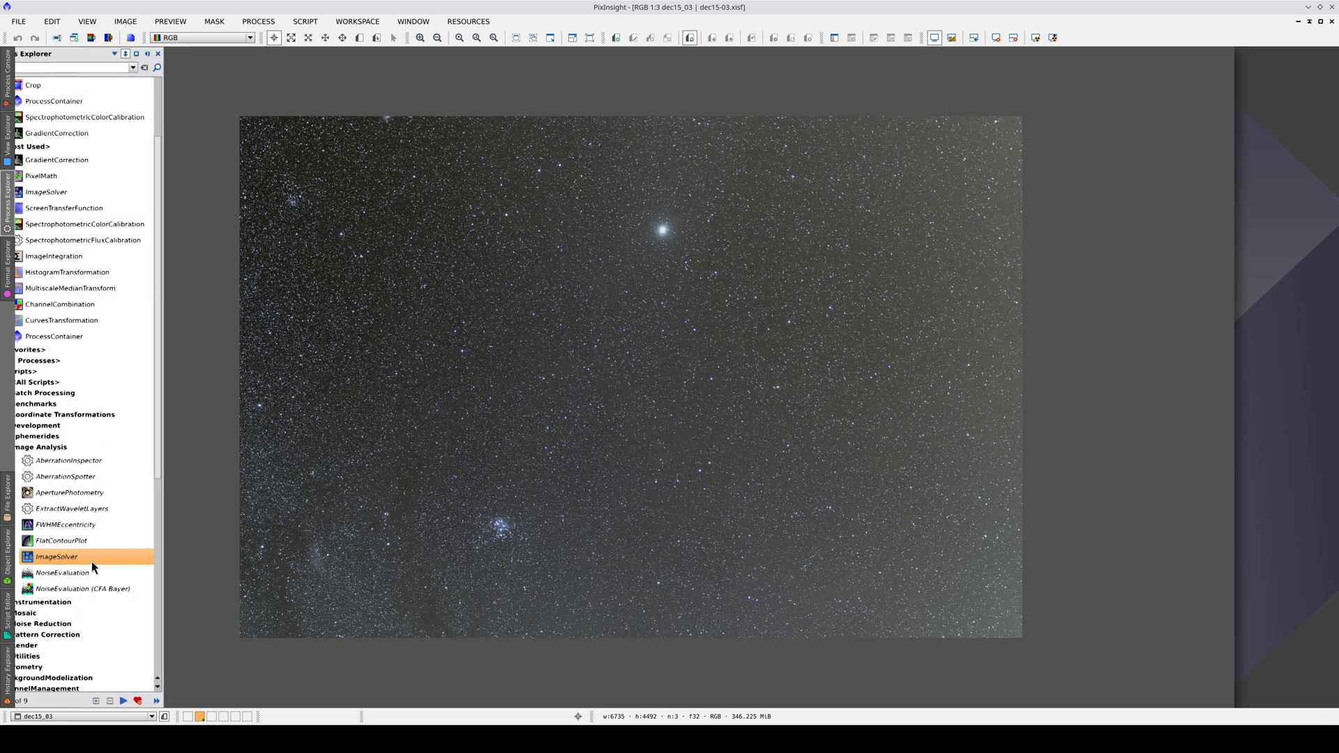
double_click(56, 556)
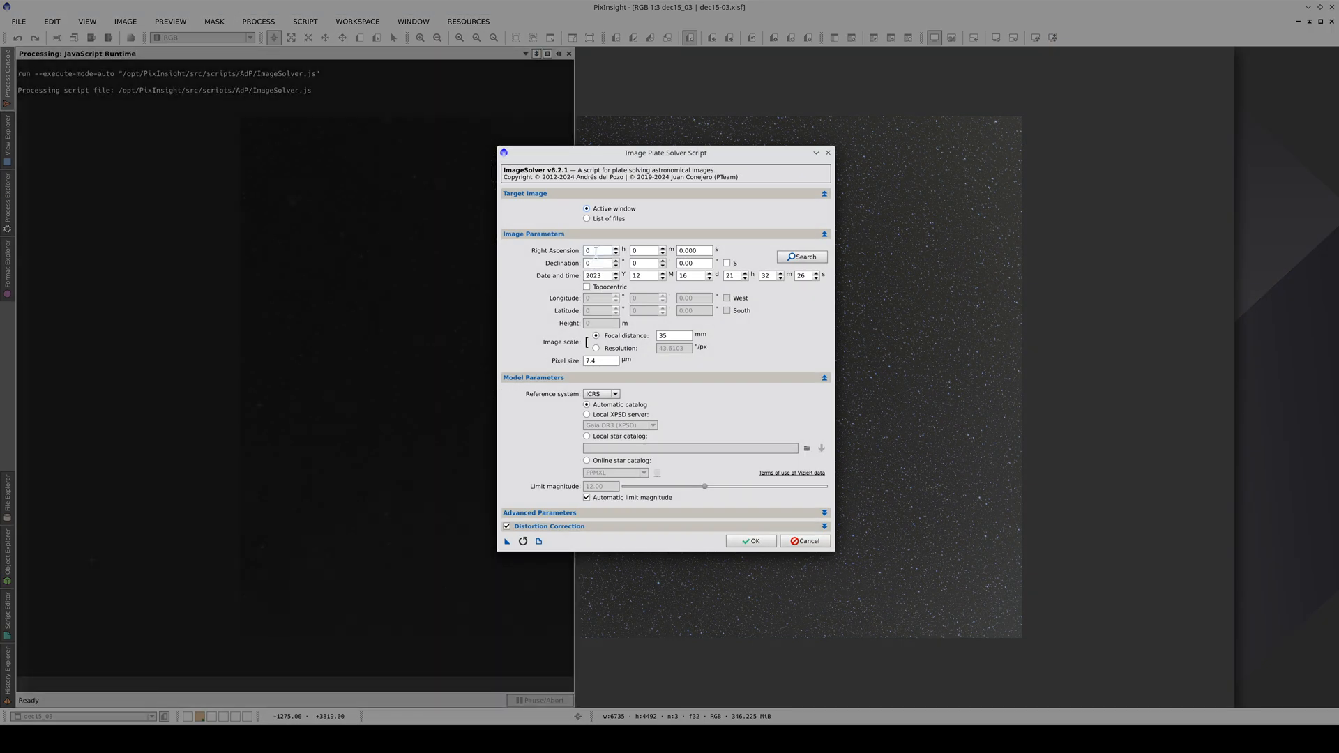
Solve the image with RA 3 h, Dec 15°, 5.4 µm pixels and distortion correction off.
left_click(597, 250)
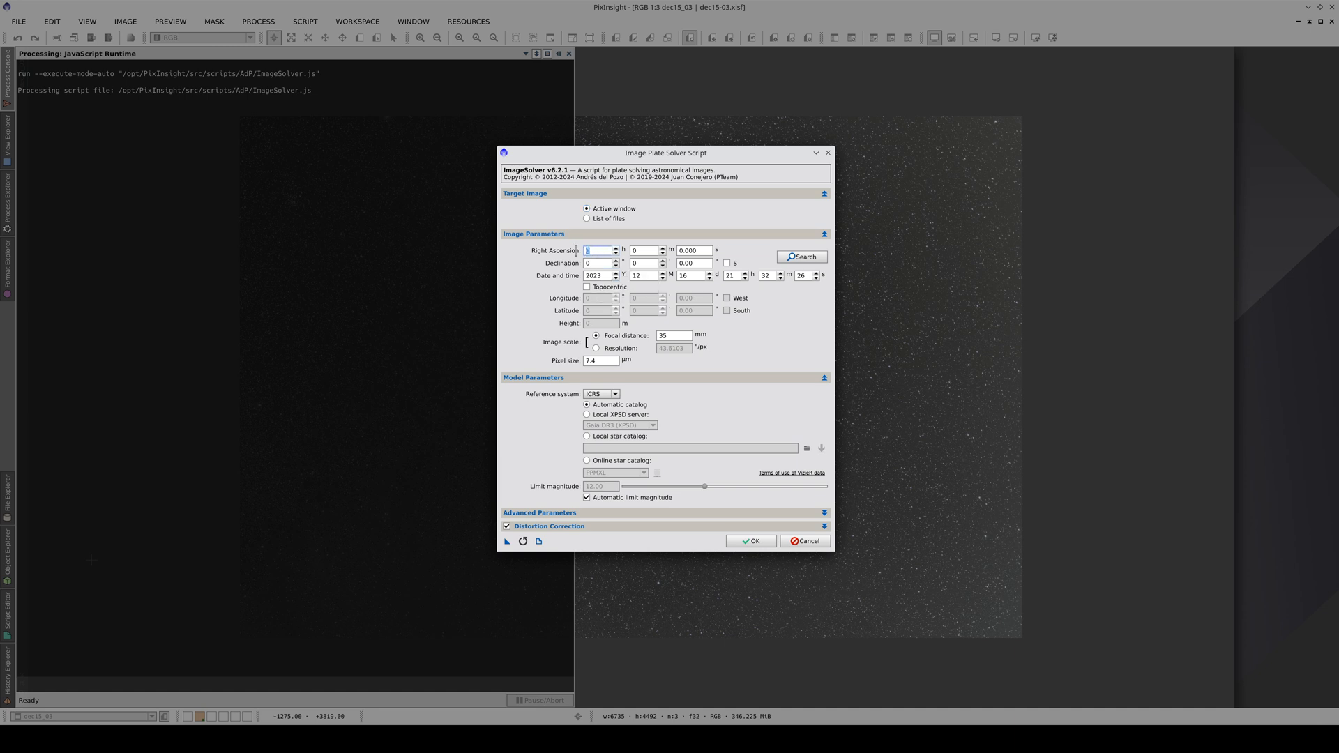
type("3")
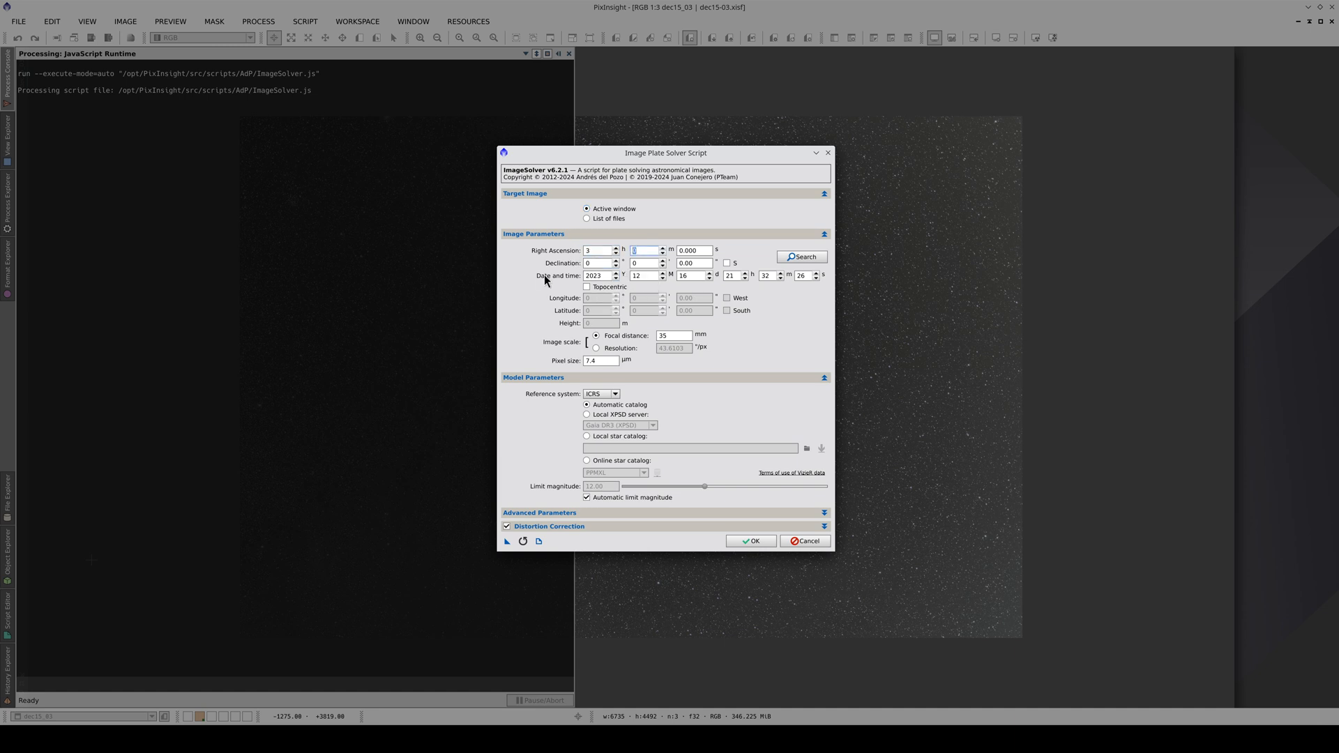
type("15")
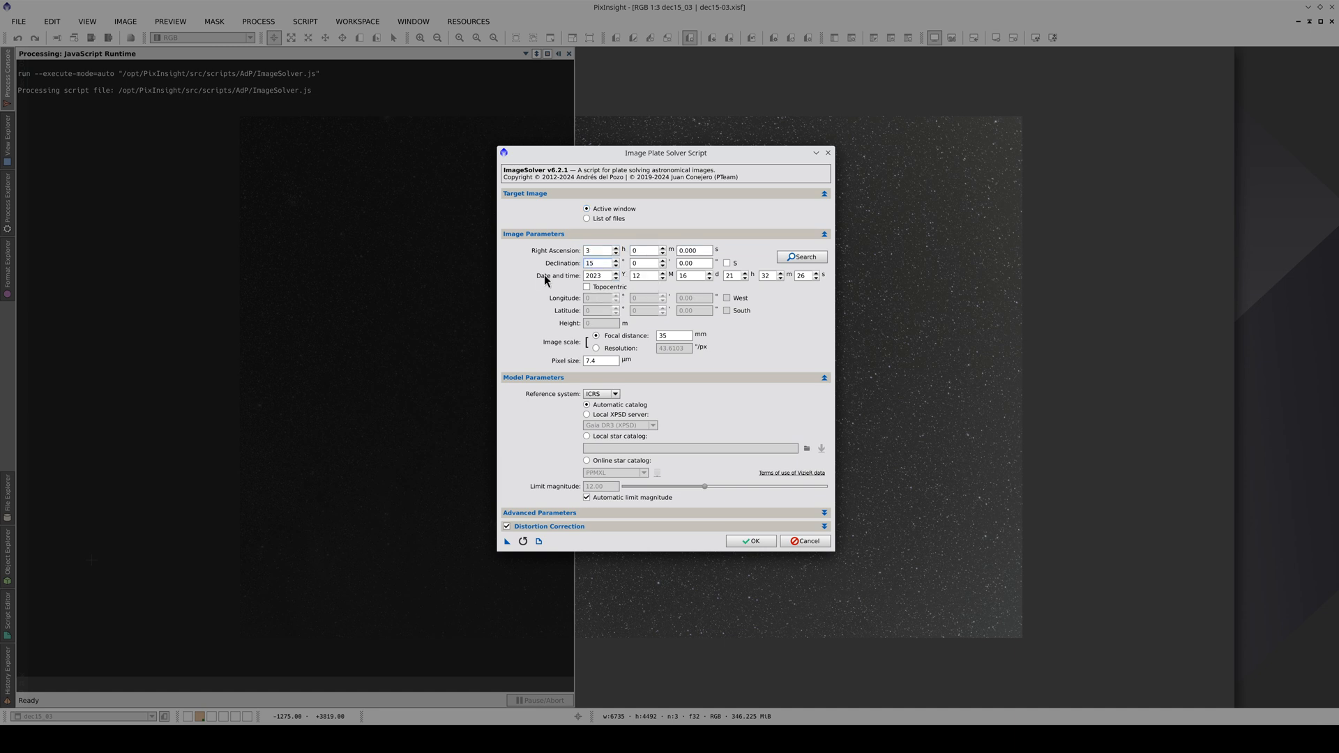
left_click(673, 335)
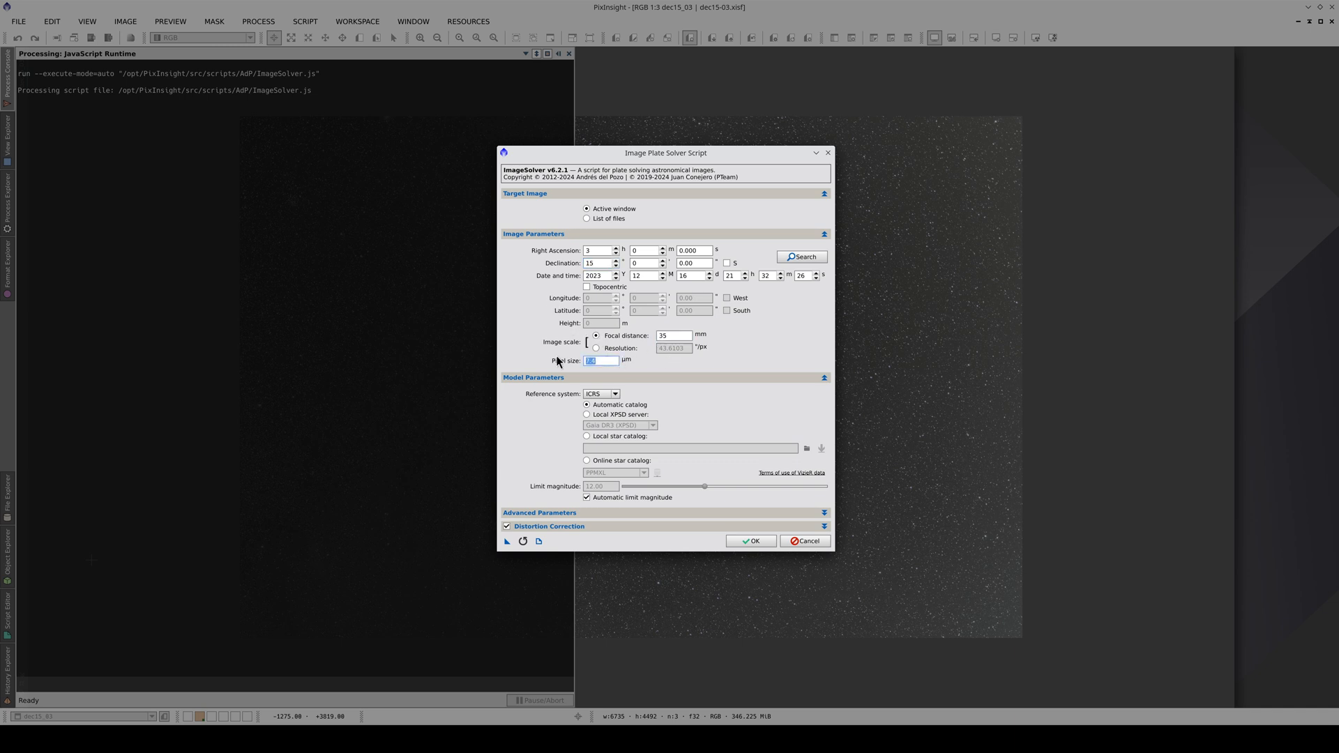
type("5.4")
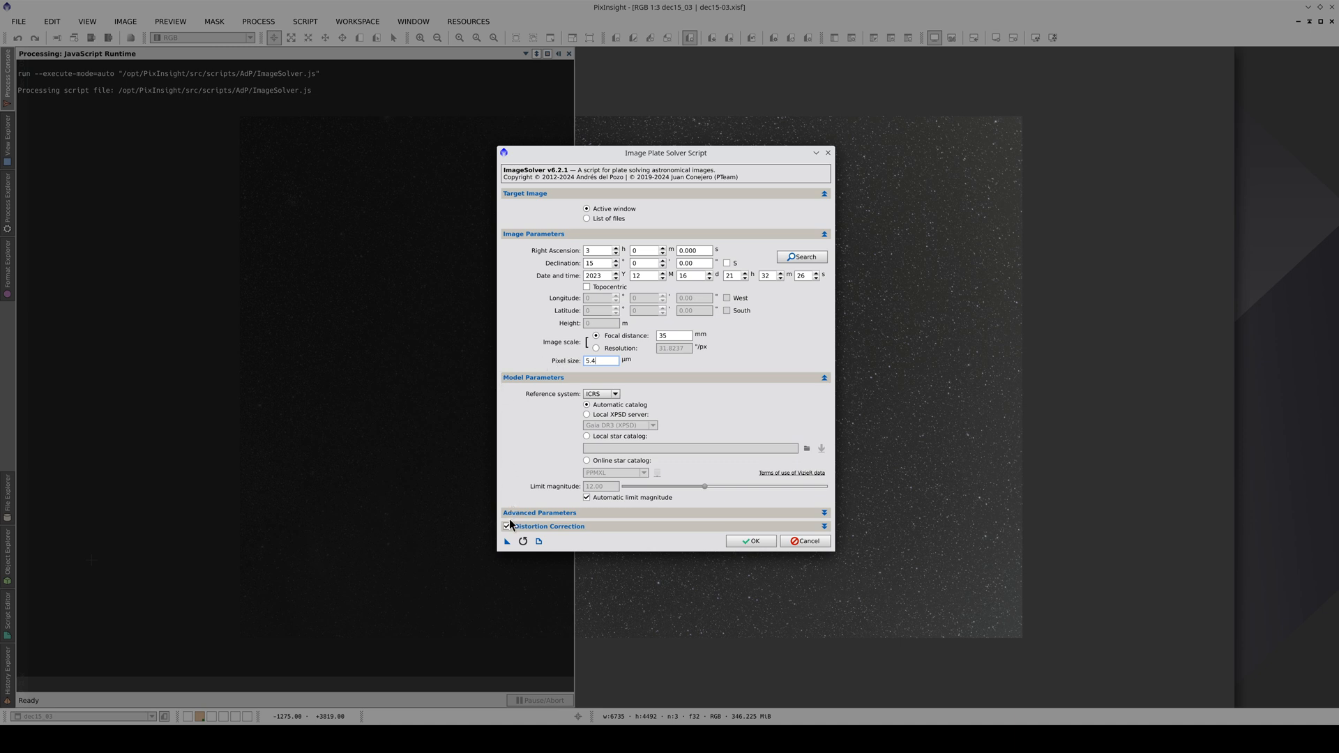
left_click(507, 526)
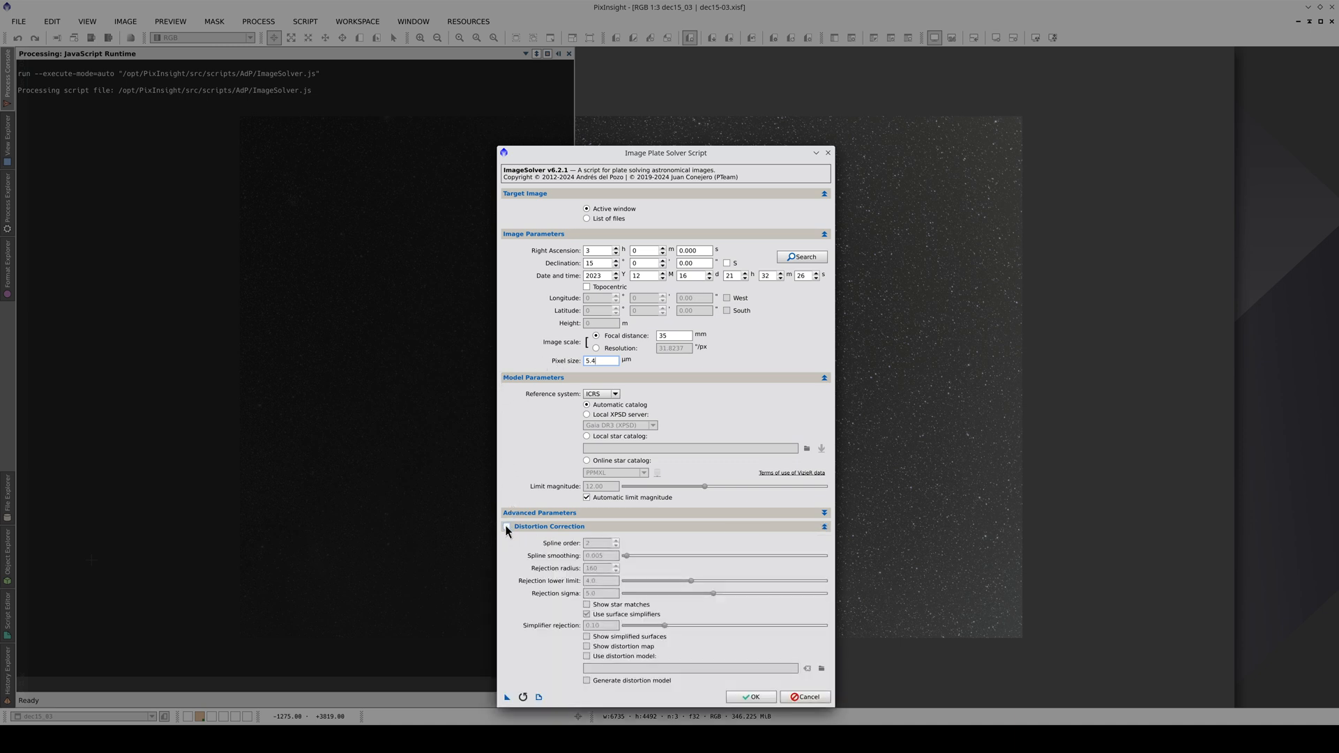
left_click(506, 526)
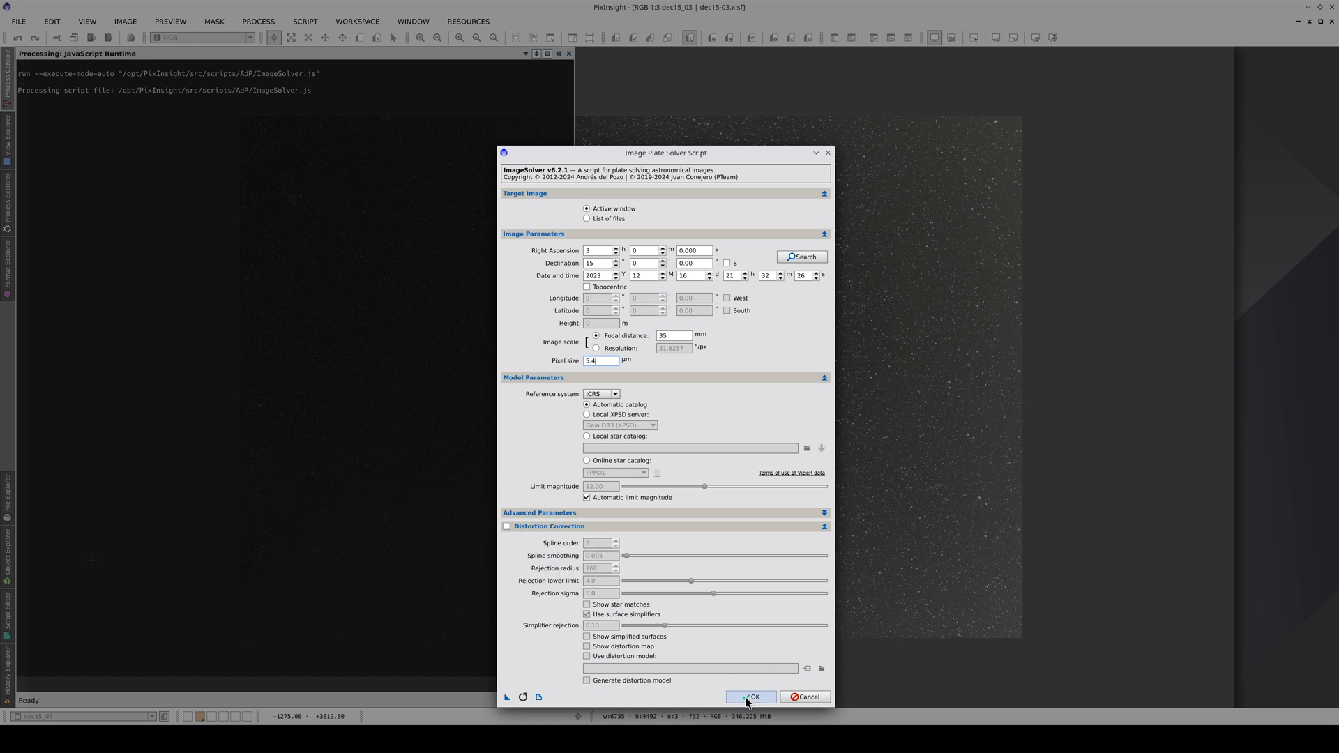
left_click(752, 696)
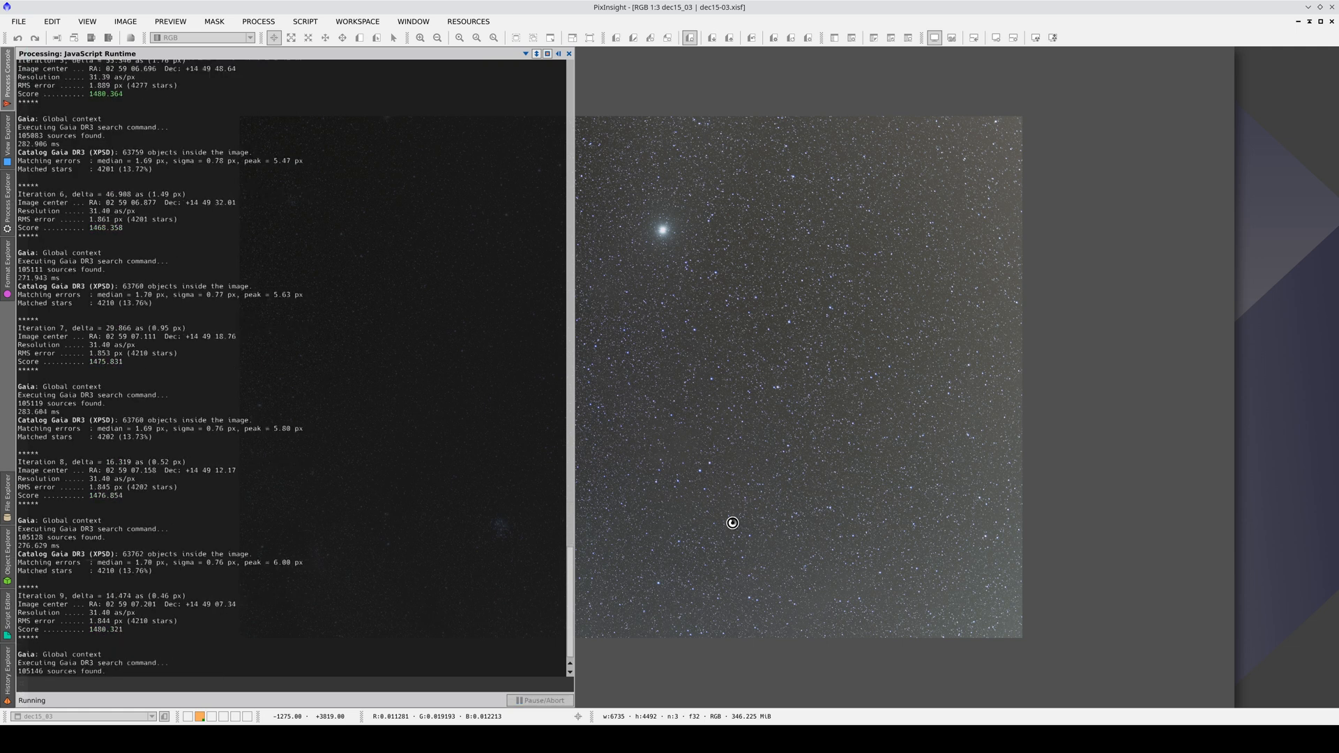
Render an annotated copy with Grid, Constellation Lines and Bright Stars layers.
left_click(567, 53)
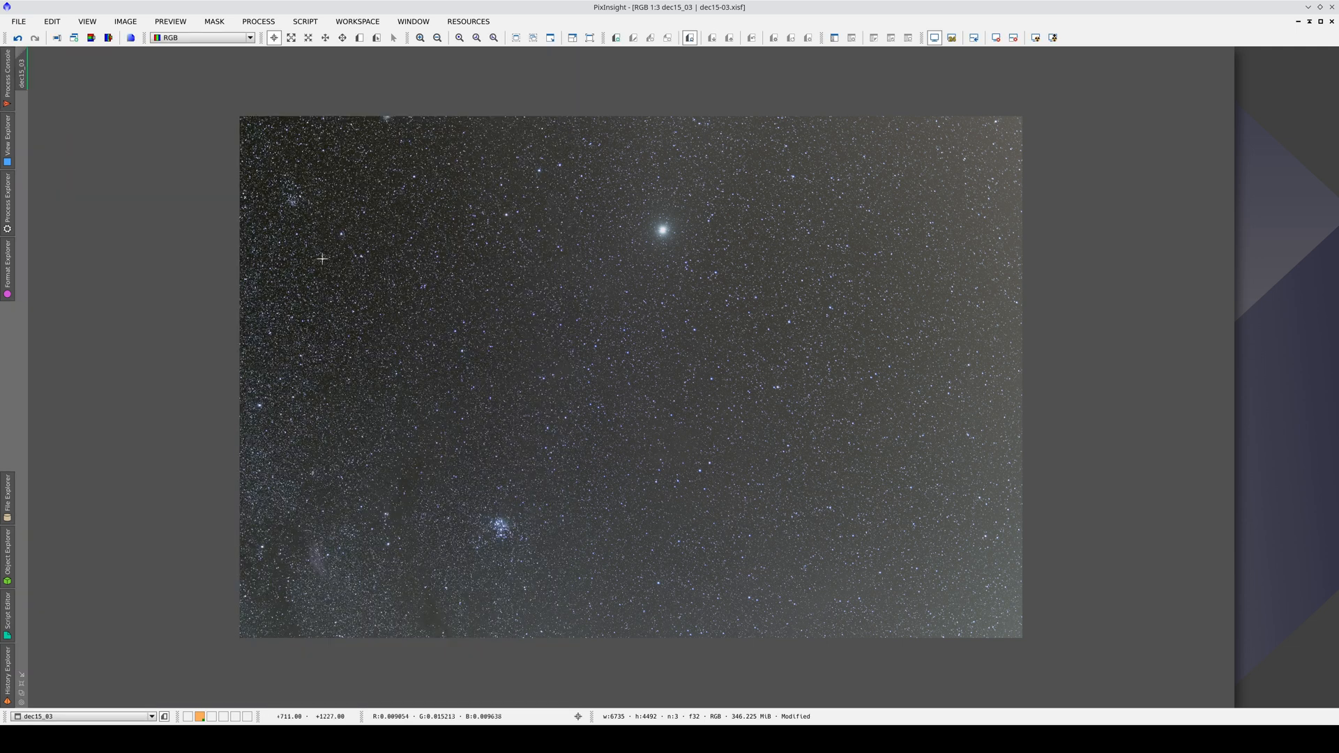
mouse_move(103, 581)
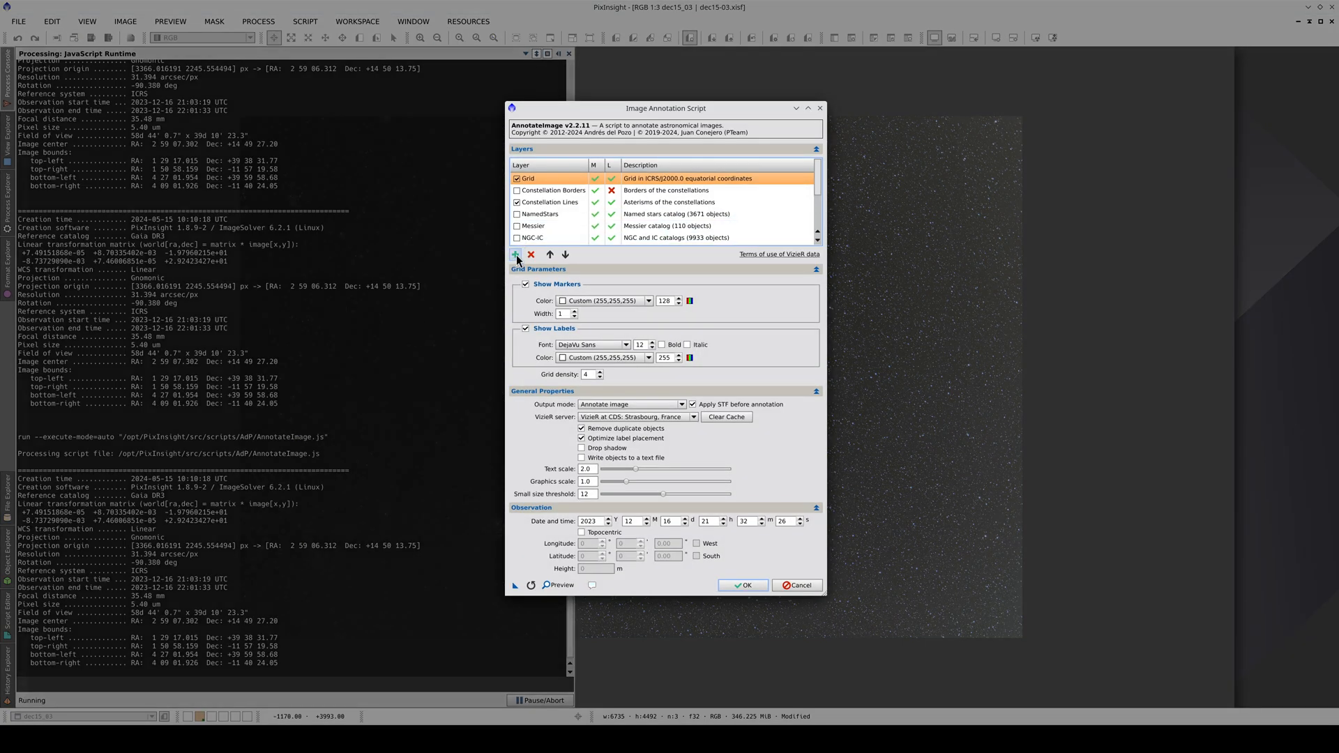
left_click(516, 255)
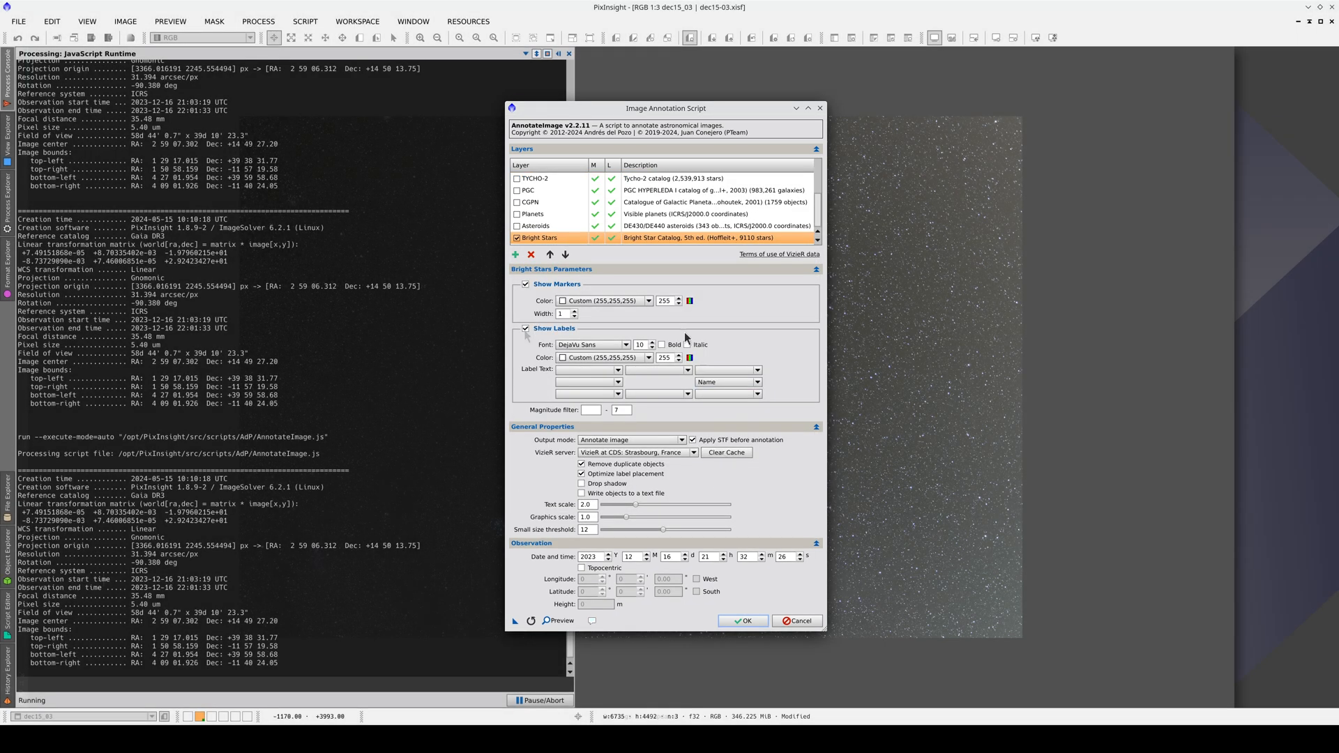
left_click(742, 620)
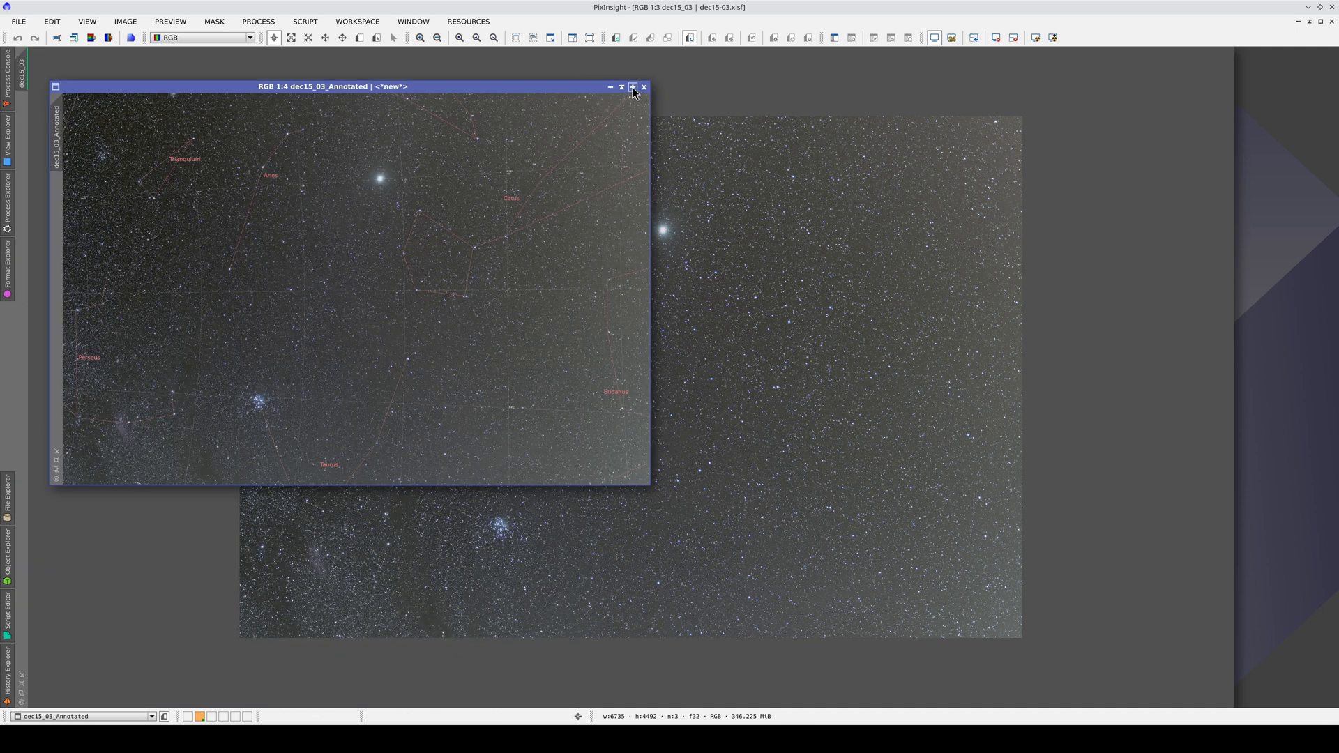
Maximize the annotated image and pan to inspect the red annotation lines against stars.
left_click(631, 87)
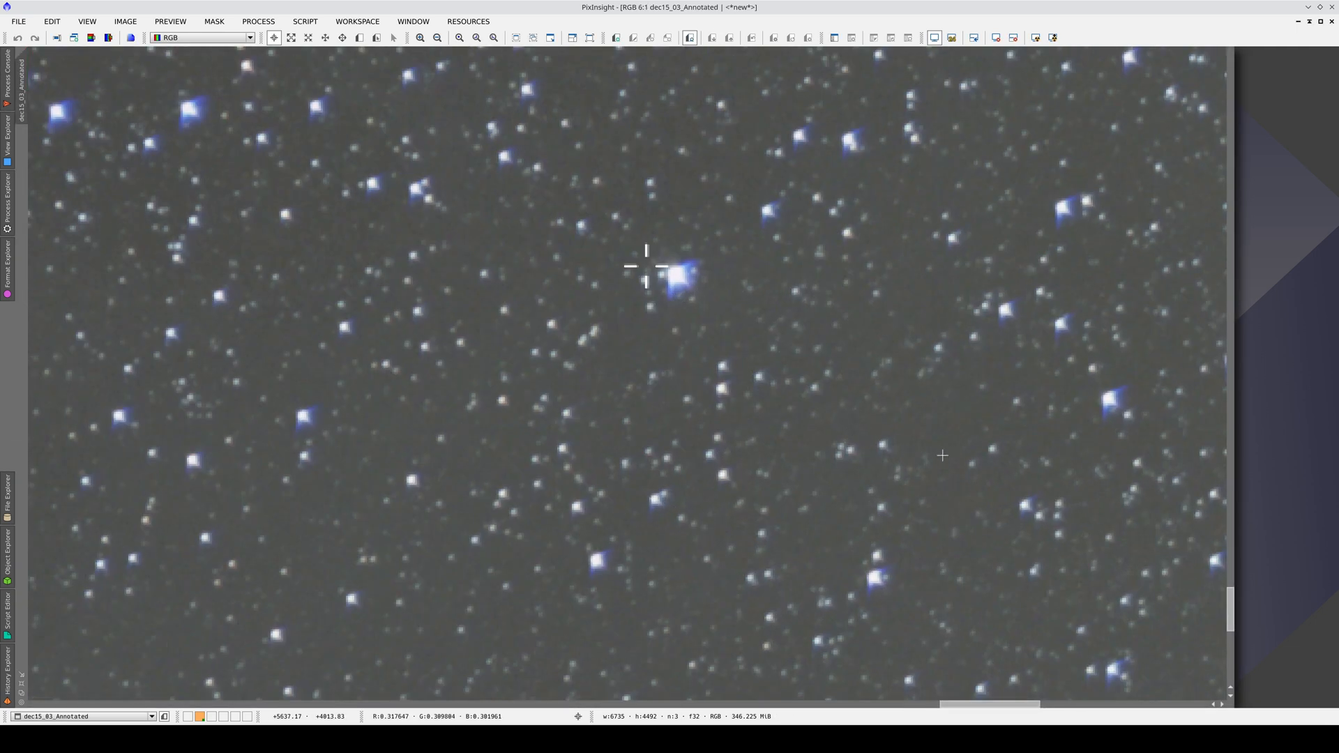
left_click_drag(943, 455, 587, 171)
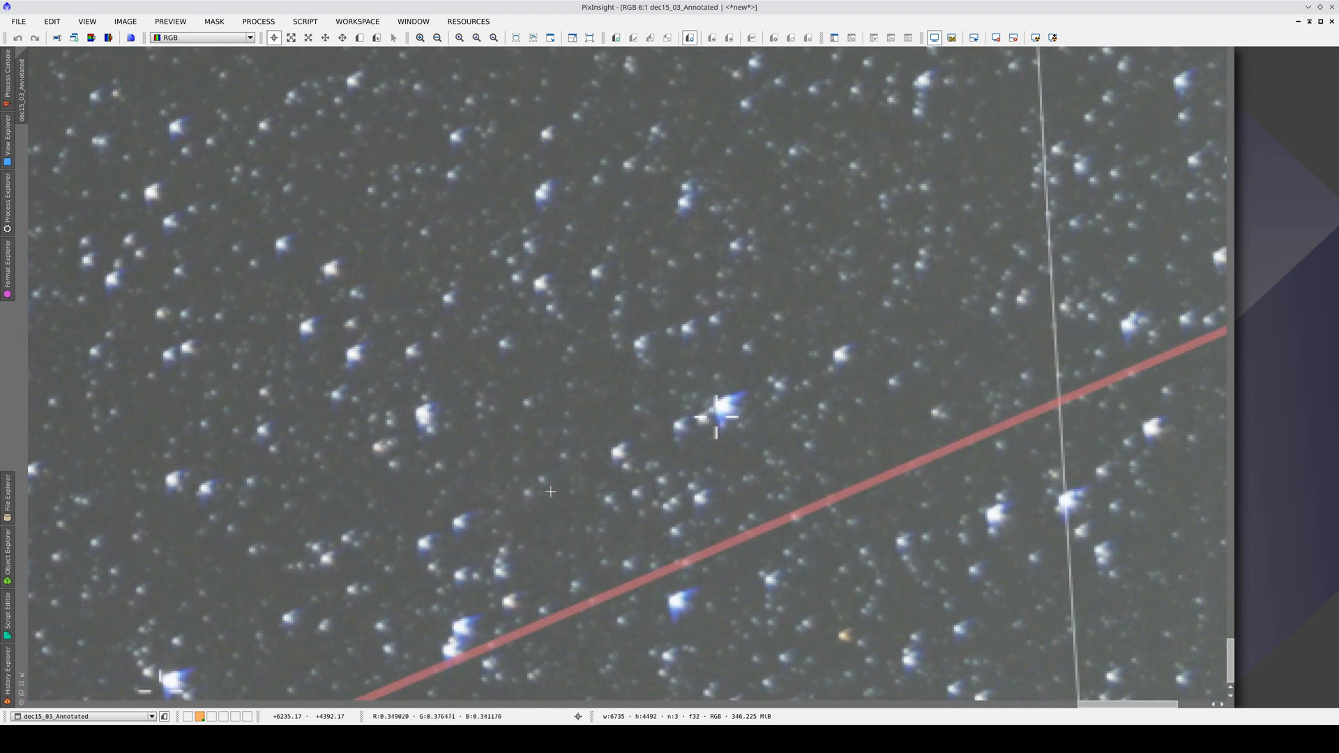
left_click_drag(716, 418, 912, 446)
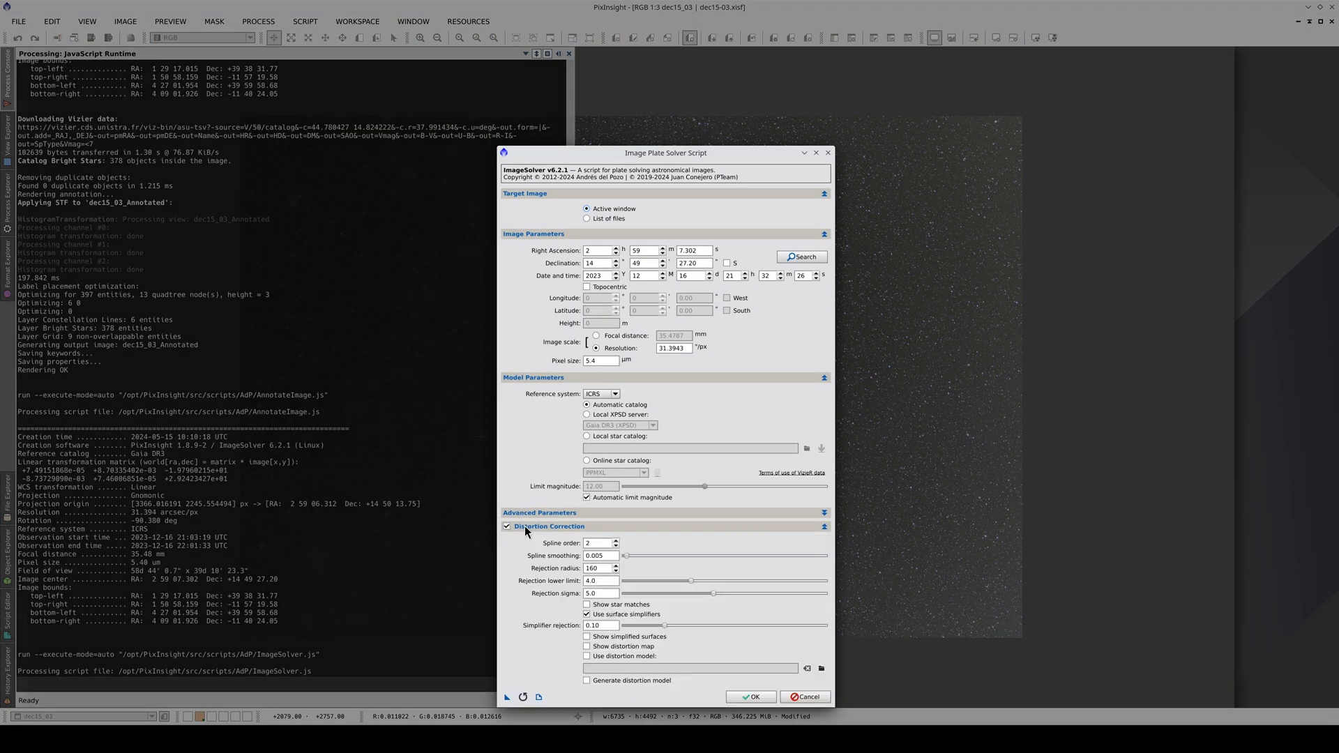
mouse_move(568, 545)
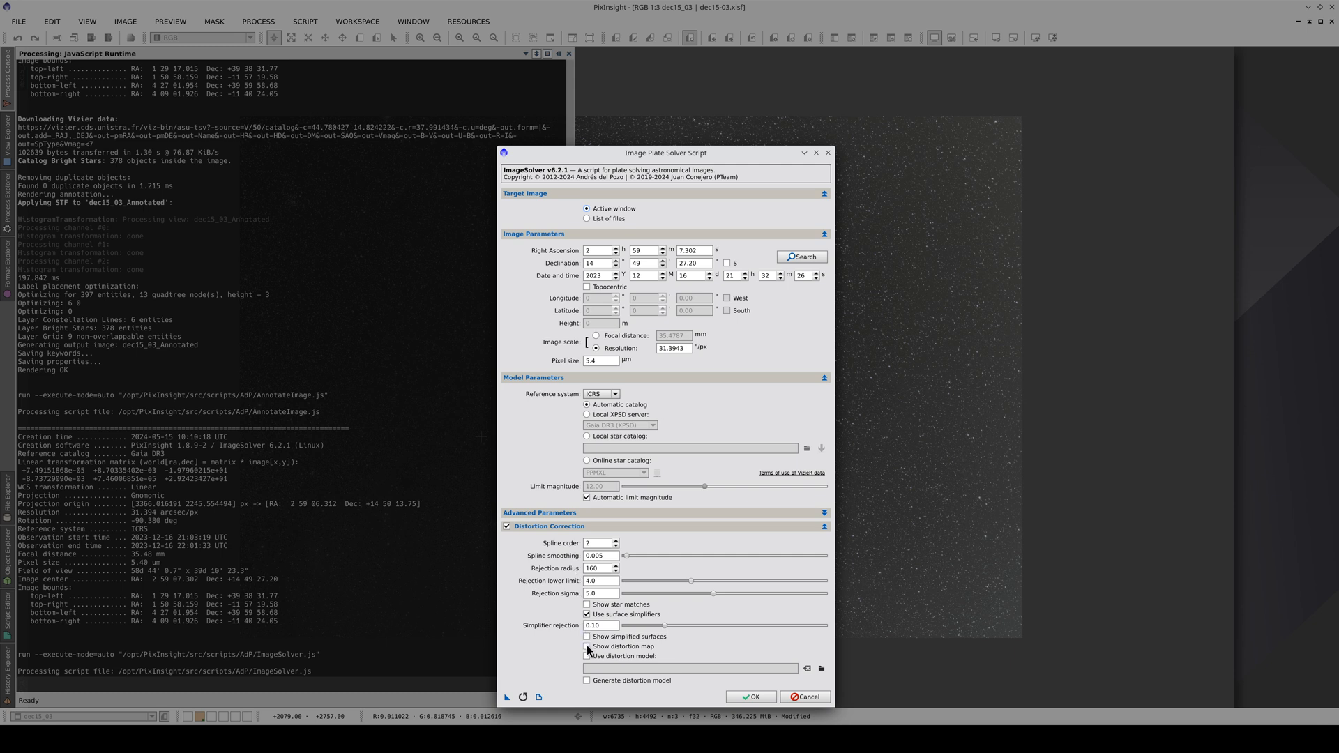
Re-solve the image with distortion correction and the distortion map output enabled.
left_click(587, 647)
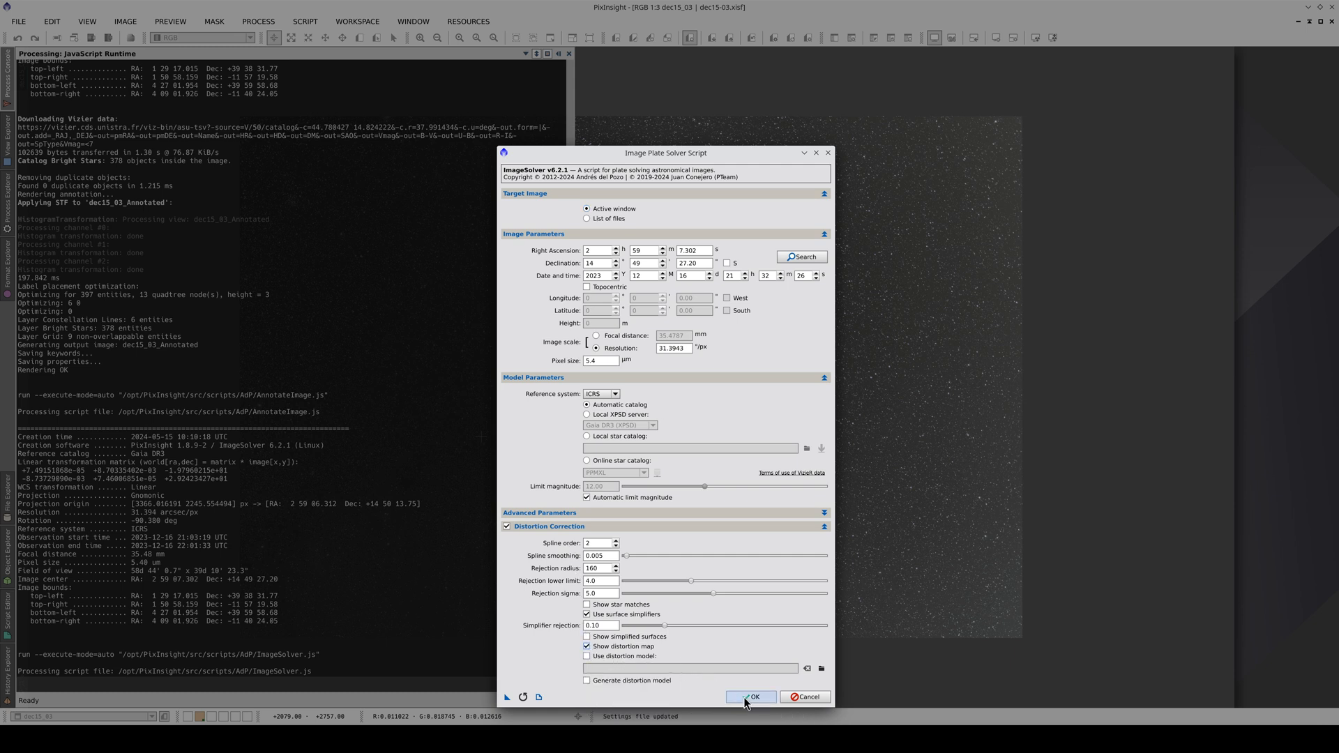
left_click(750, 697)
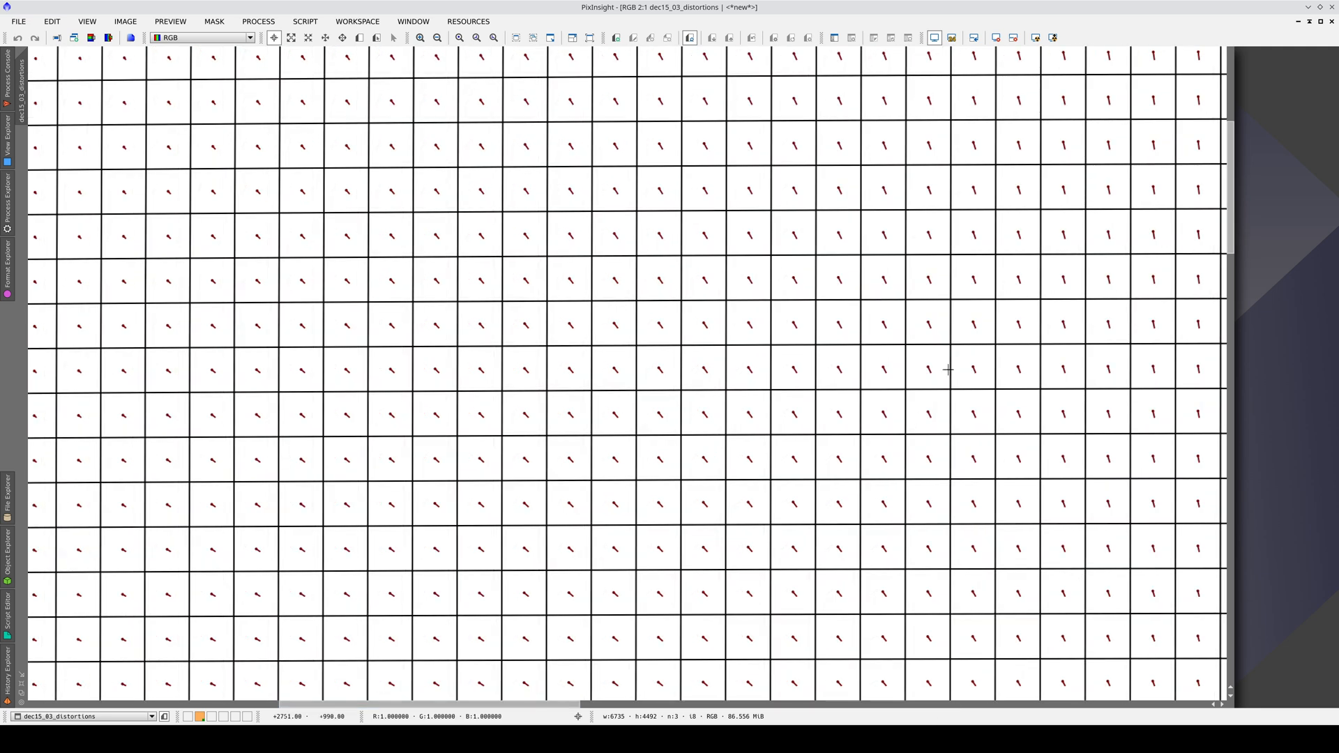
Run AnnotateImage with the default layers to create dec15_03_Annotated.
scroll("down", 3)
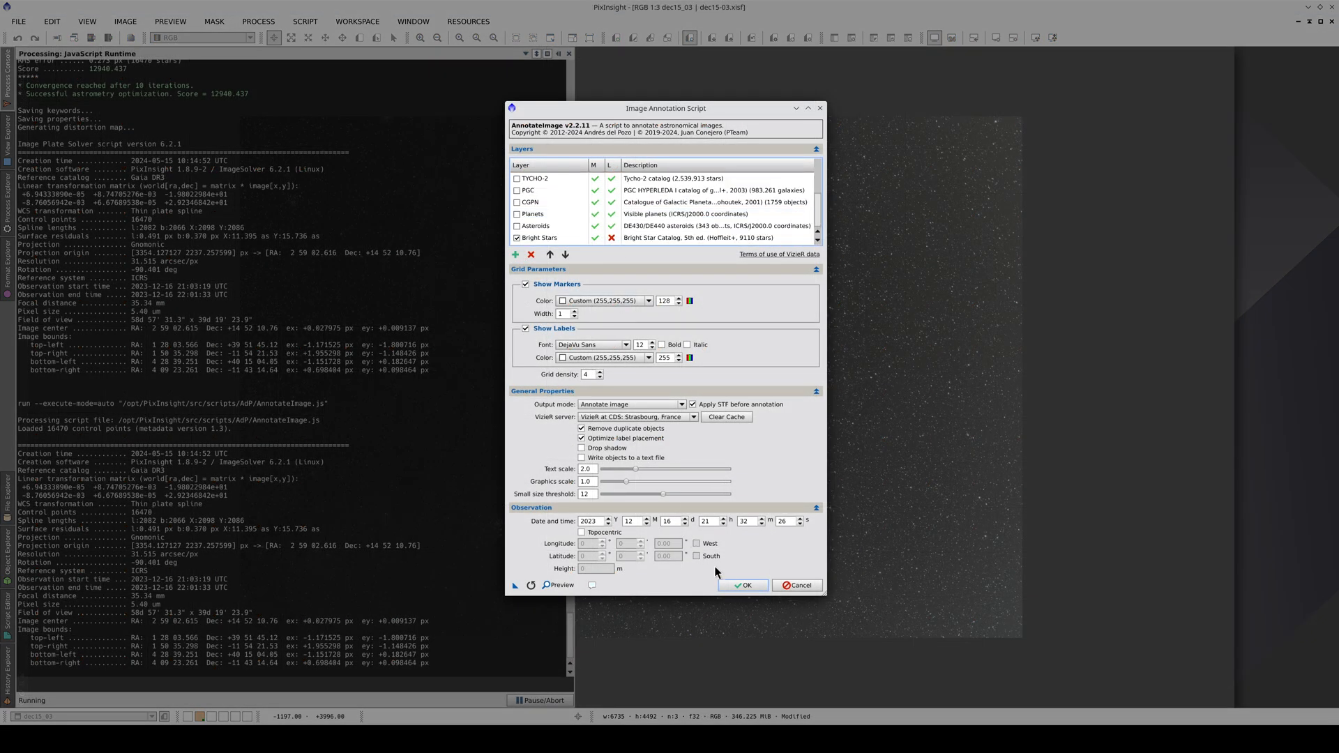
left_click(741, 585)
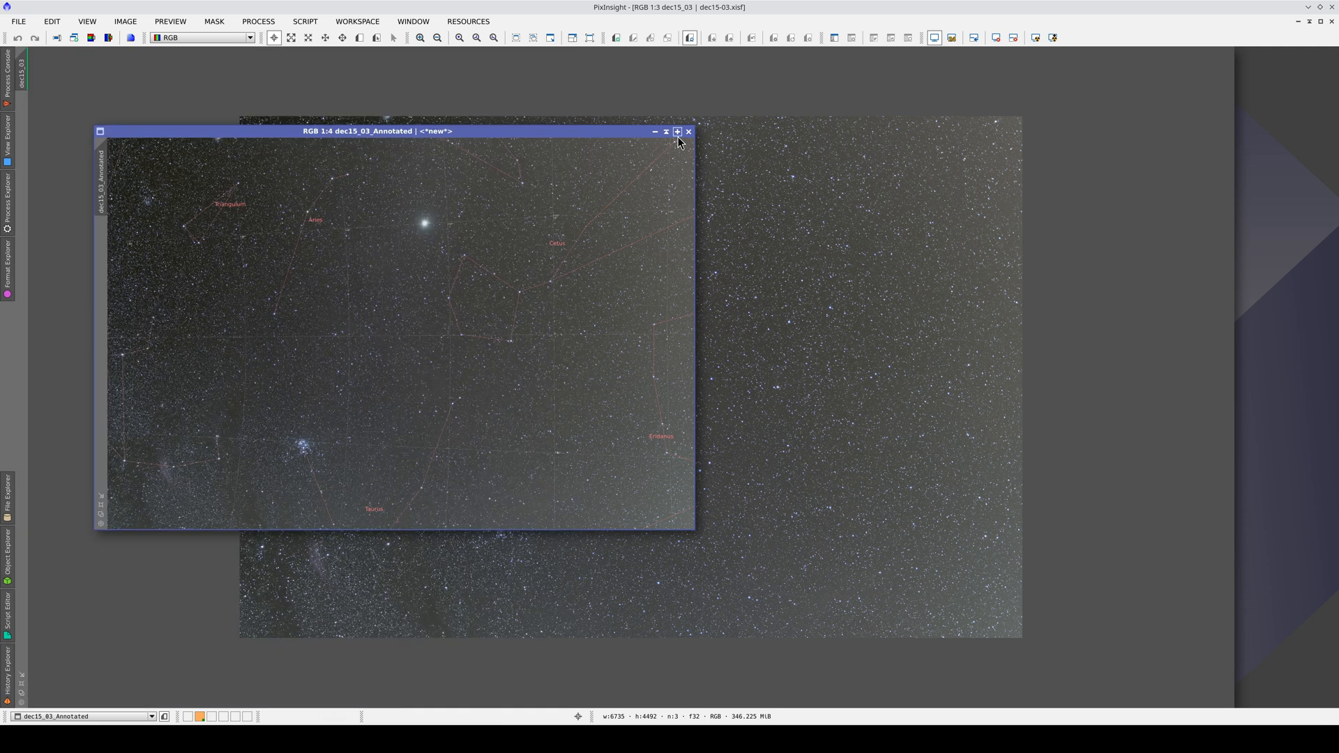
left_click(676, 131)
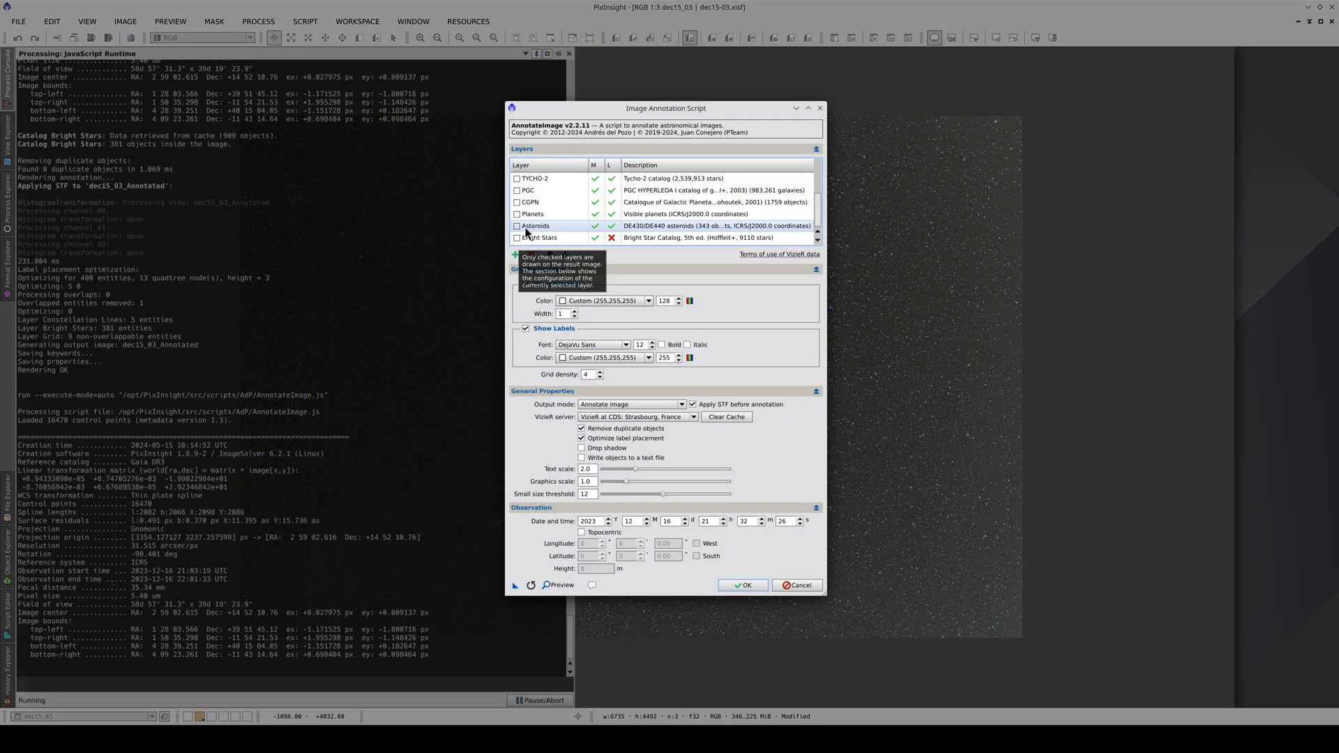
Annotate with Messier and Planets layers for a topocentric site at 1° W, 40°, 1280 m.
left_click(518, 214)
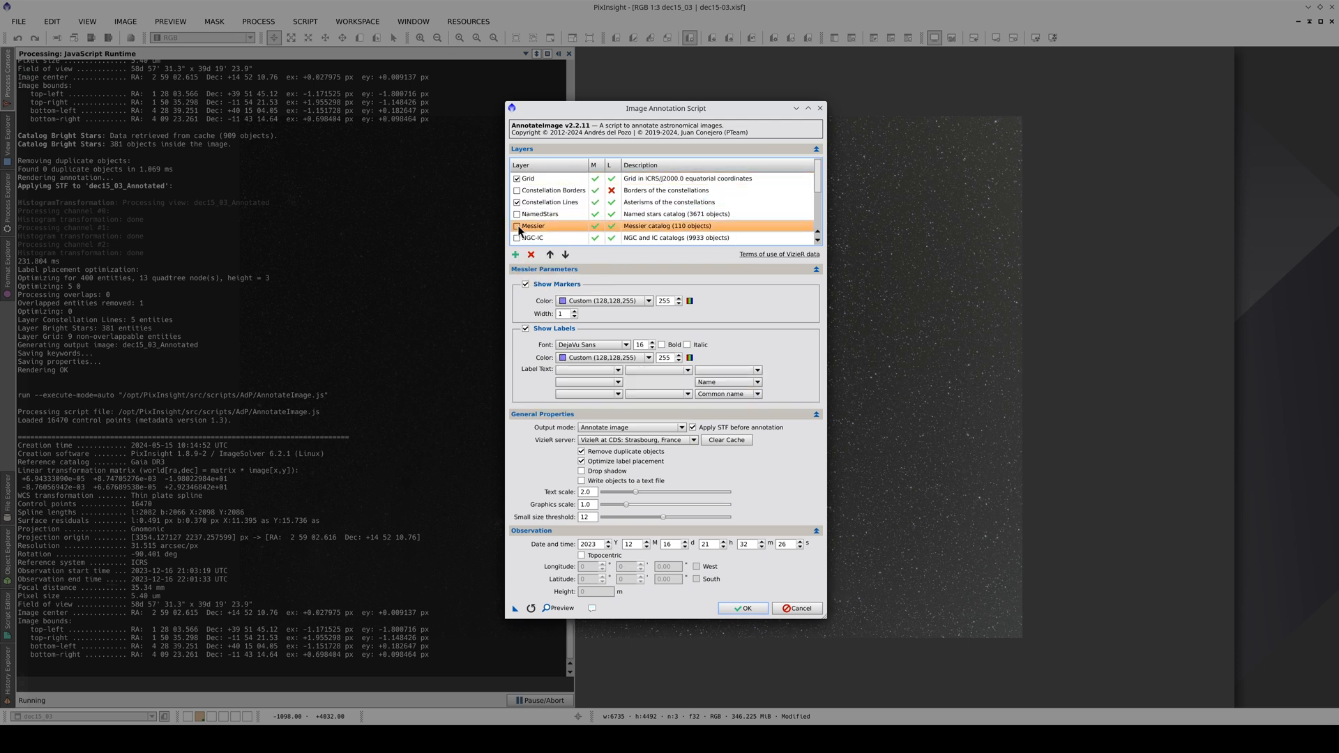
scroll("down", 3)
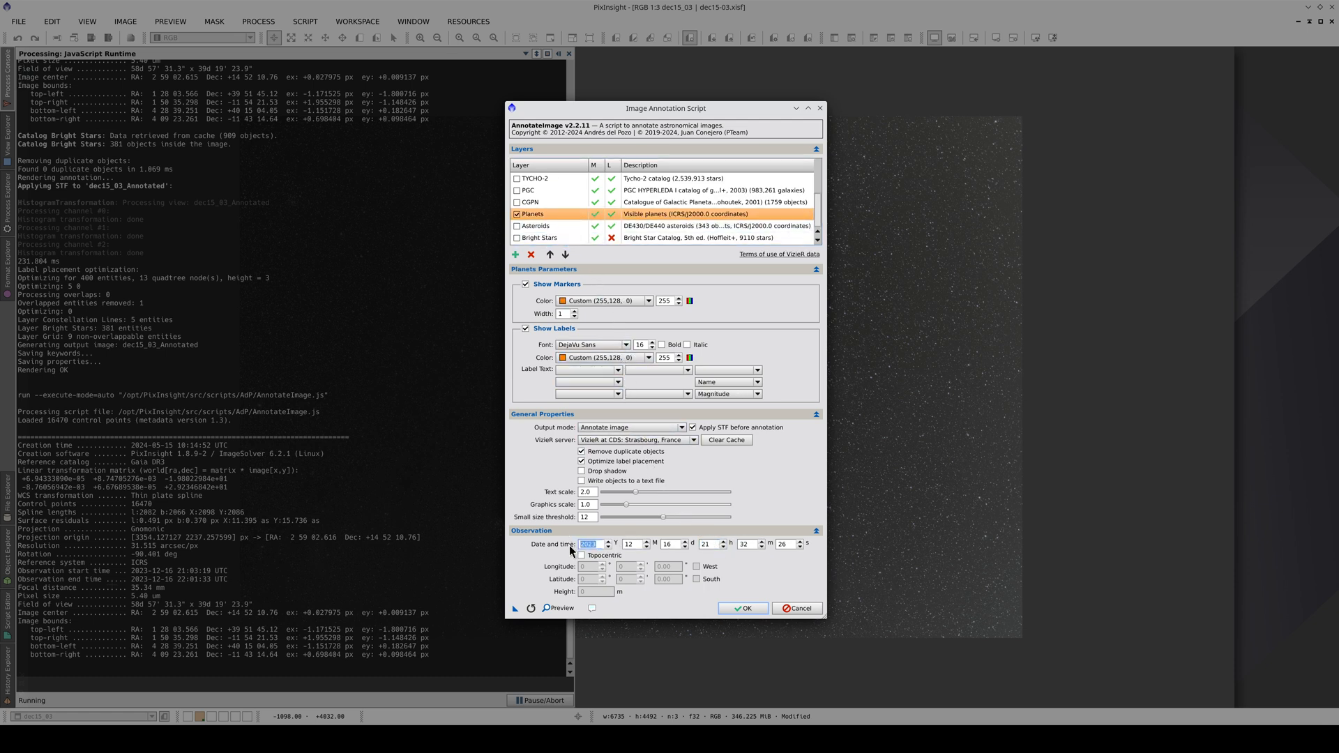
left_click(583, 555)
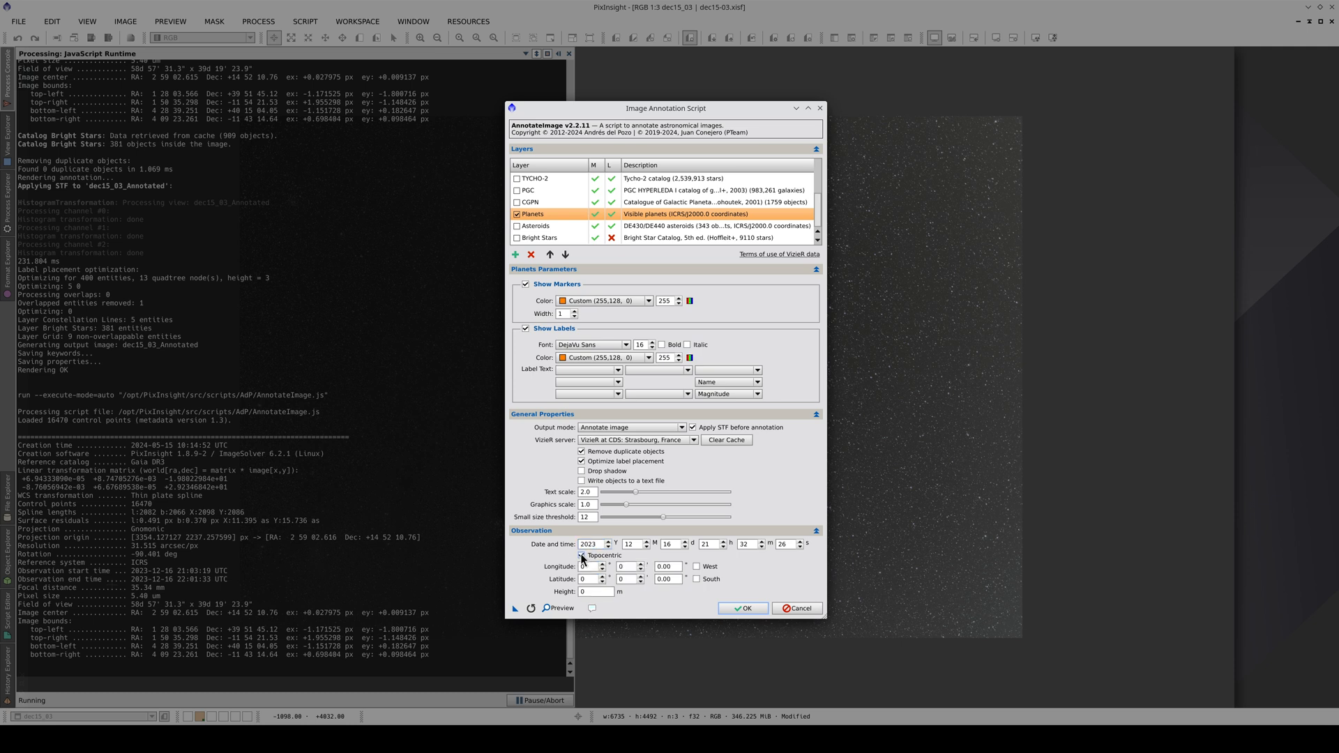
left_click(582, 555)
type("40")
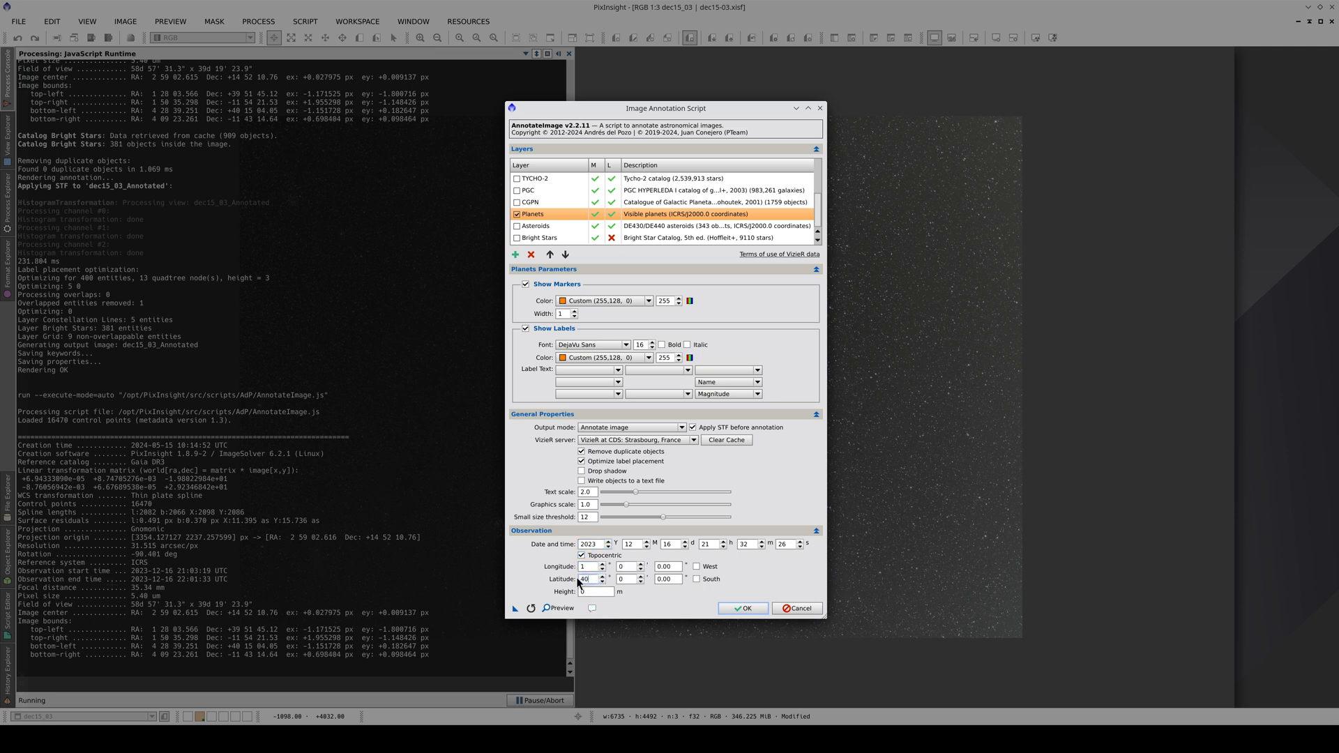
type("1280")
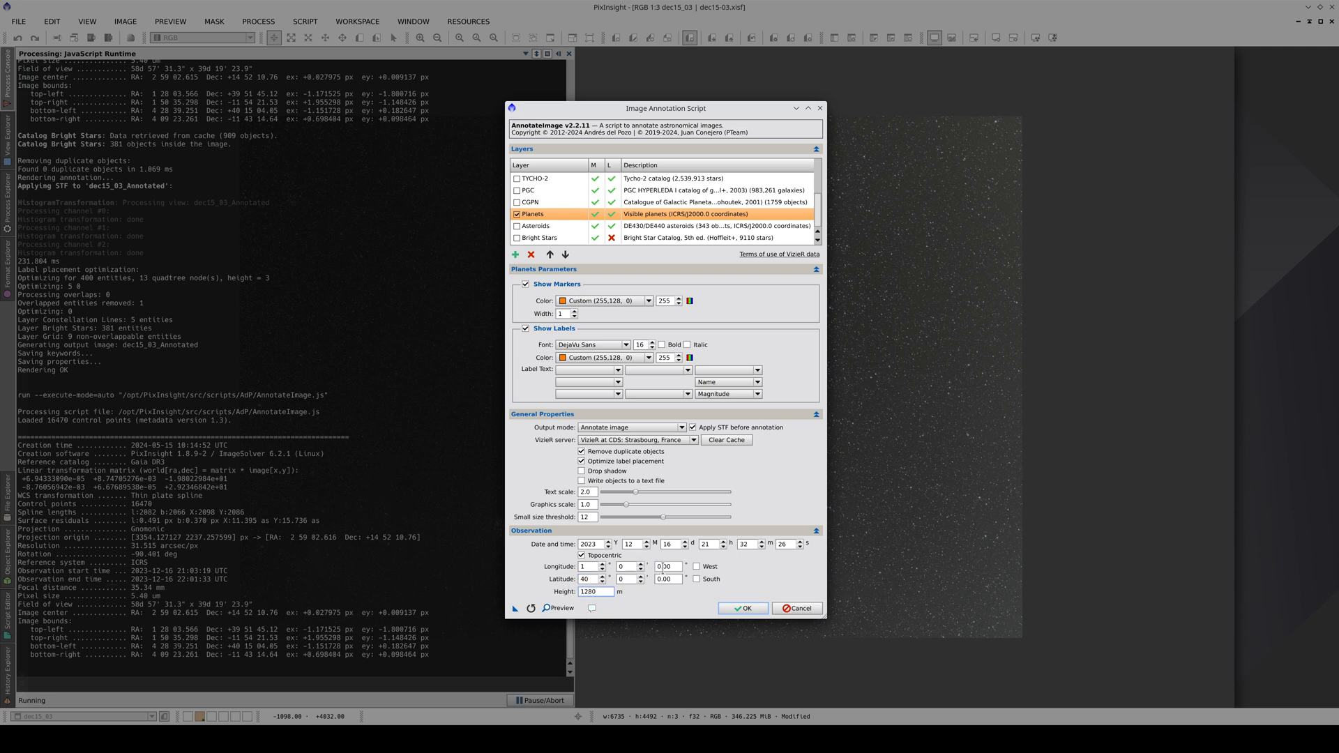
left_click(685, 566)
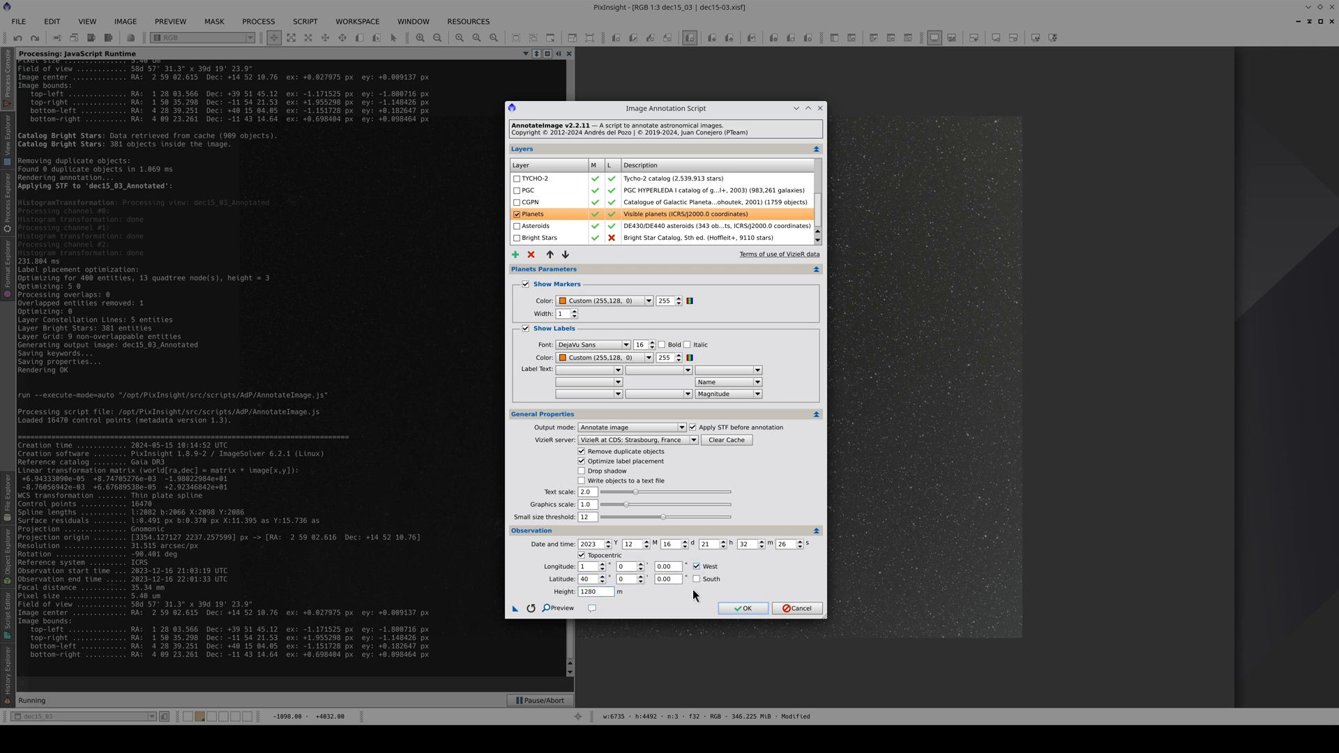
left_click(741, 608)
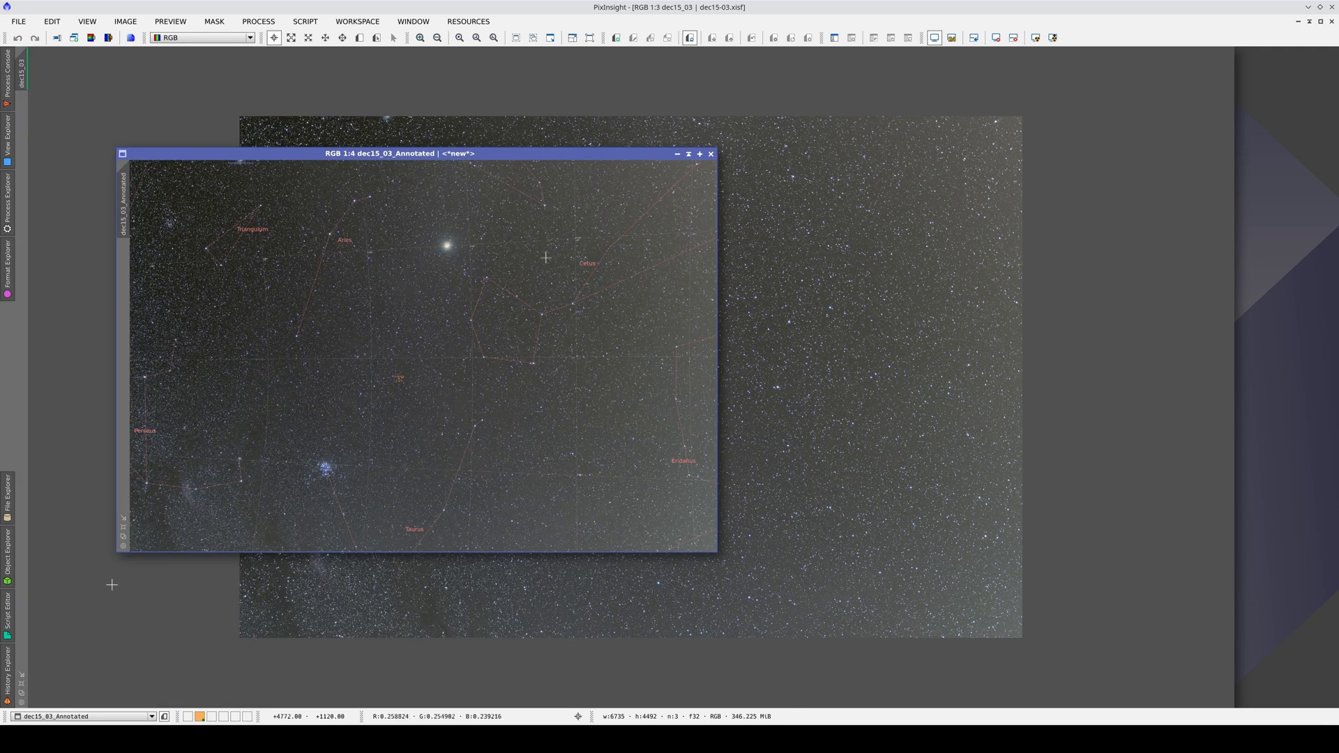
left_click(688, 153)
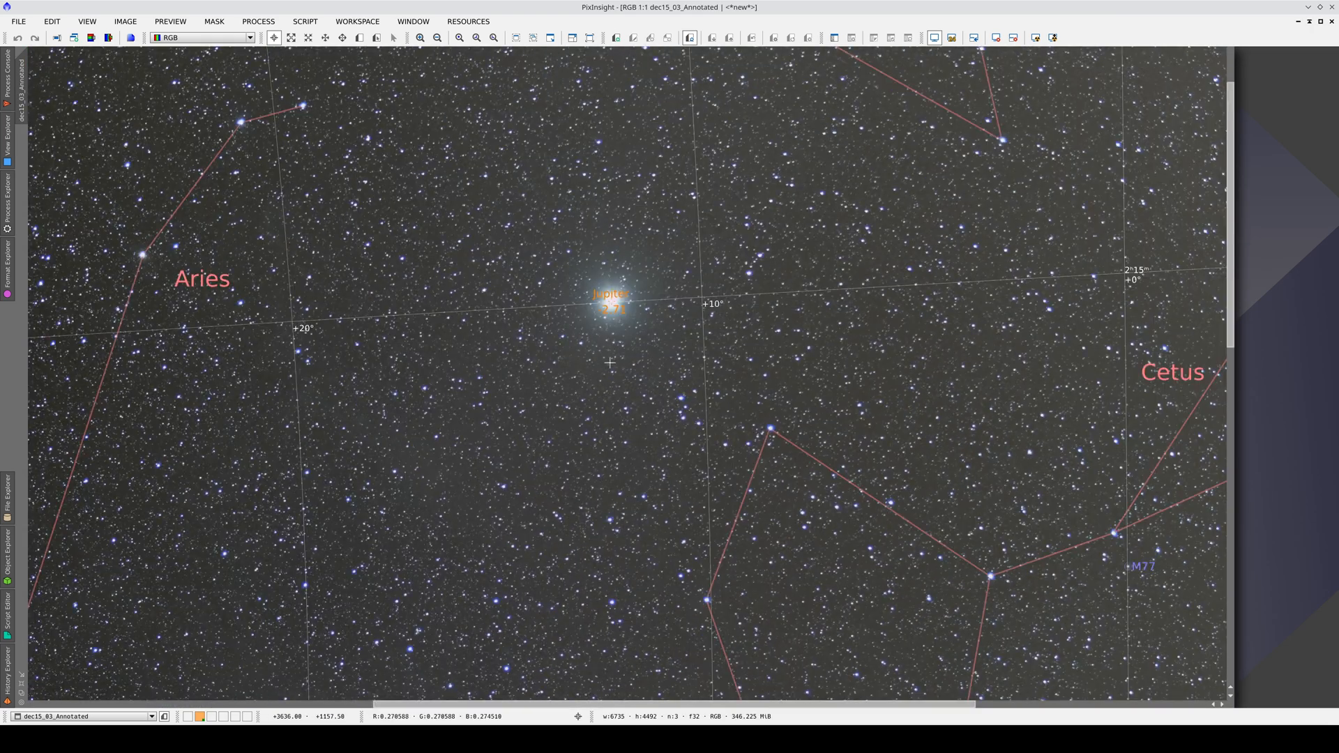
left_click(420, 37)
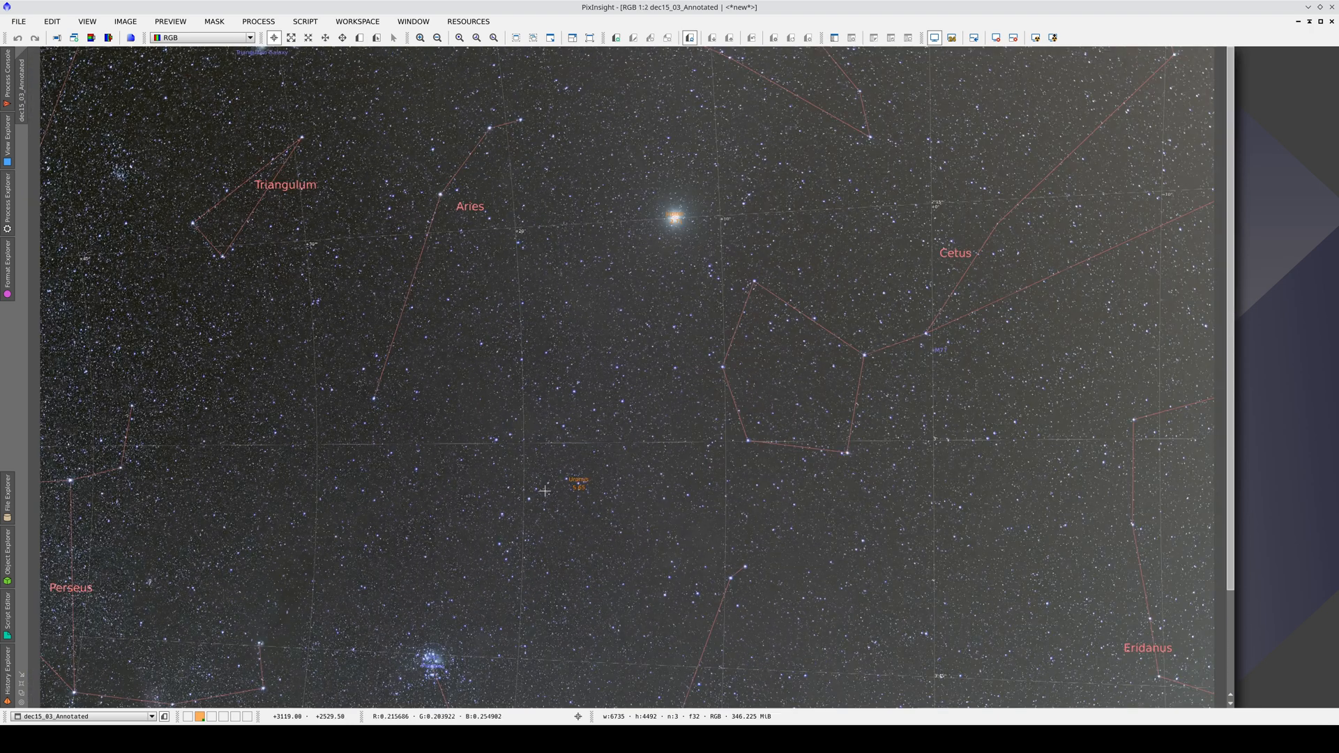
left_click(437, 37)
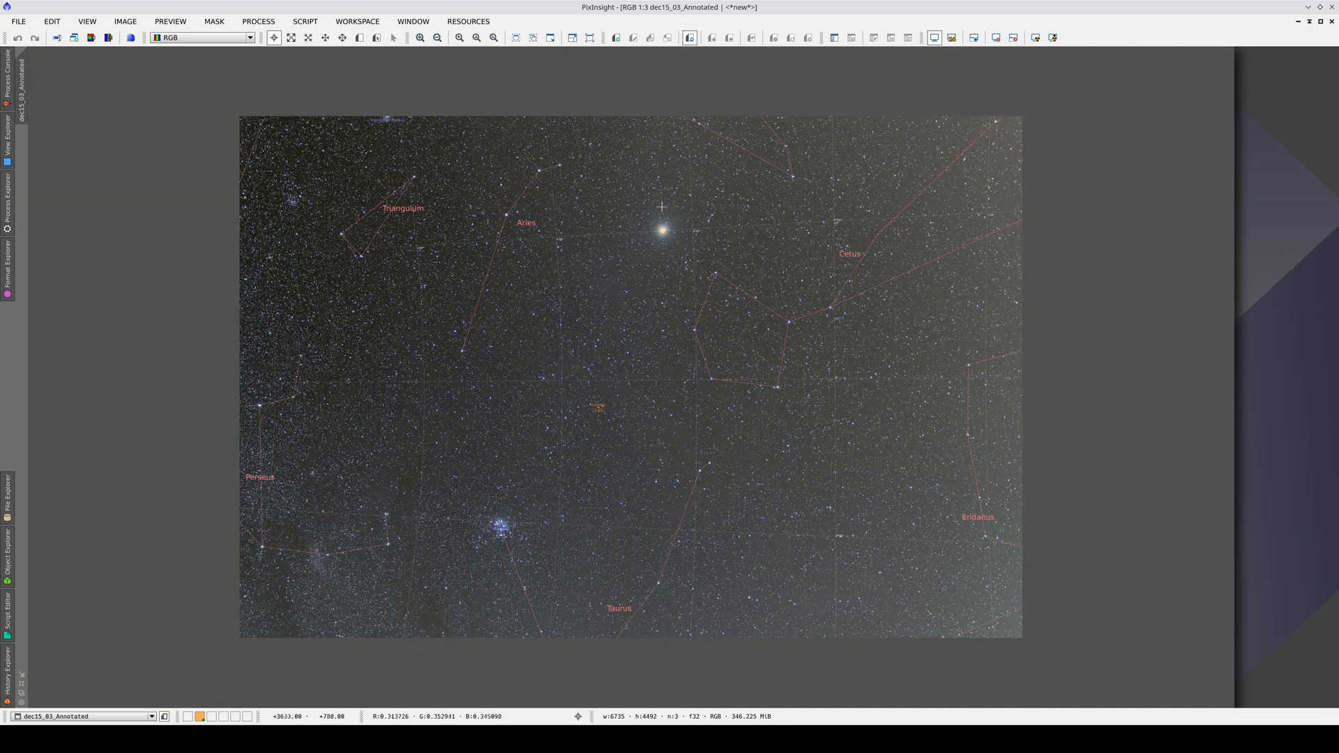
mouse_move(569, 510)
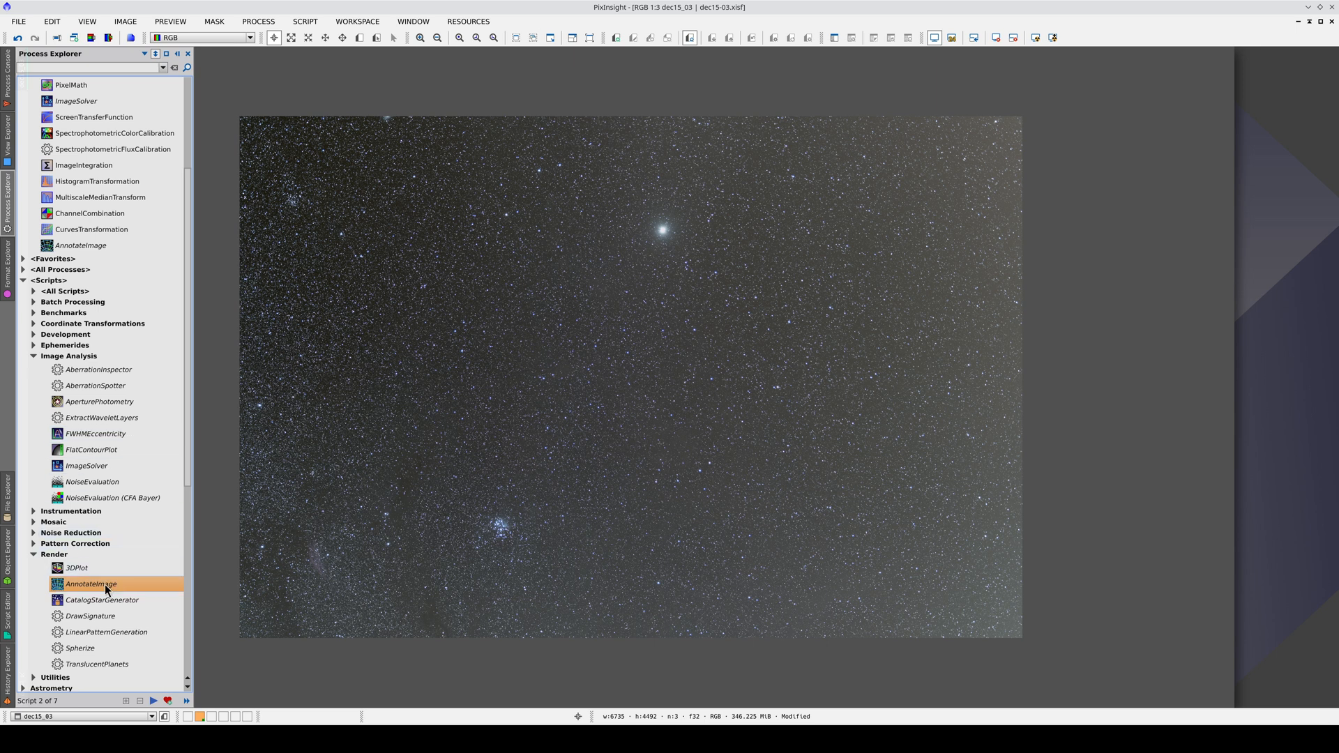
Add a Custom XEPH Files layer from the AST50K01 asteroid file with labels off.
double_click(90, 583)
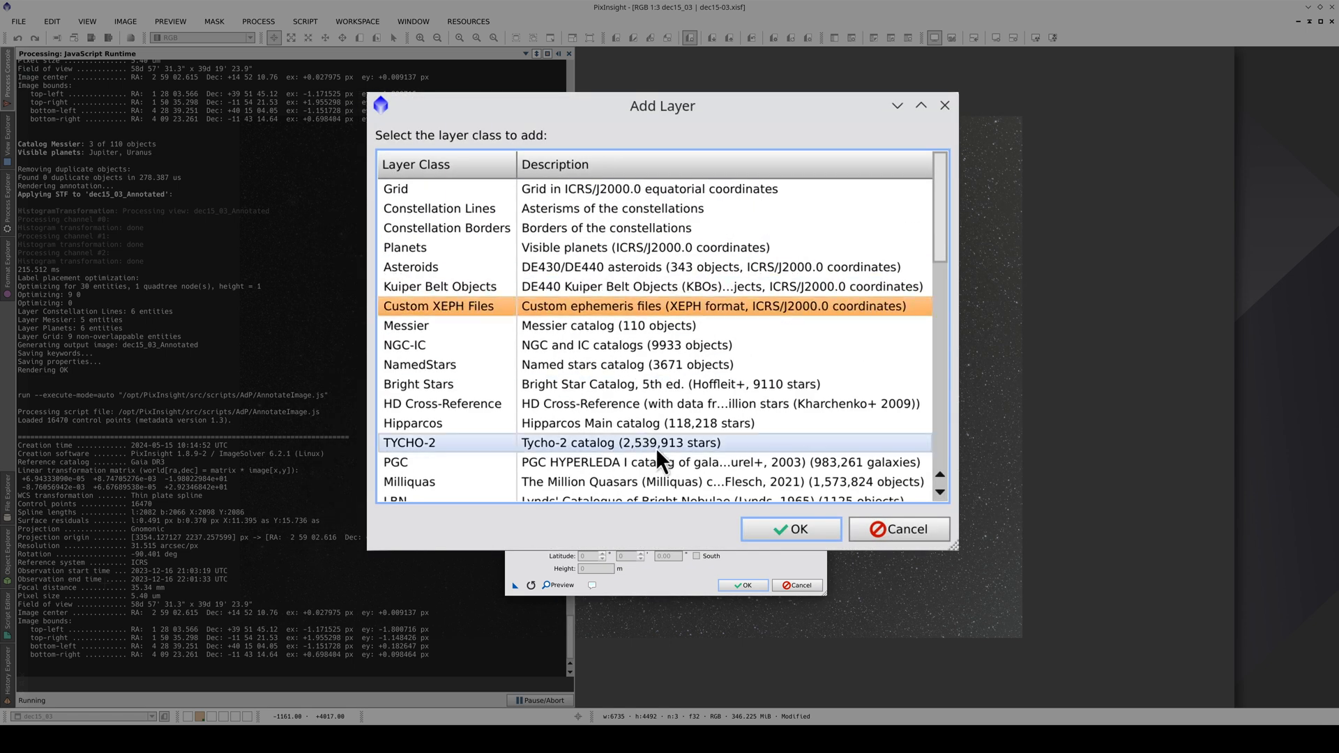
left_click(789, 529)
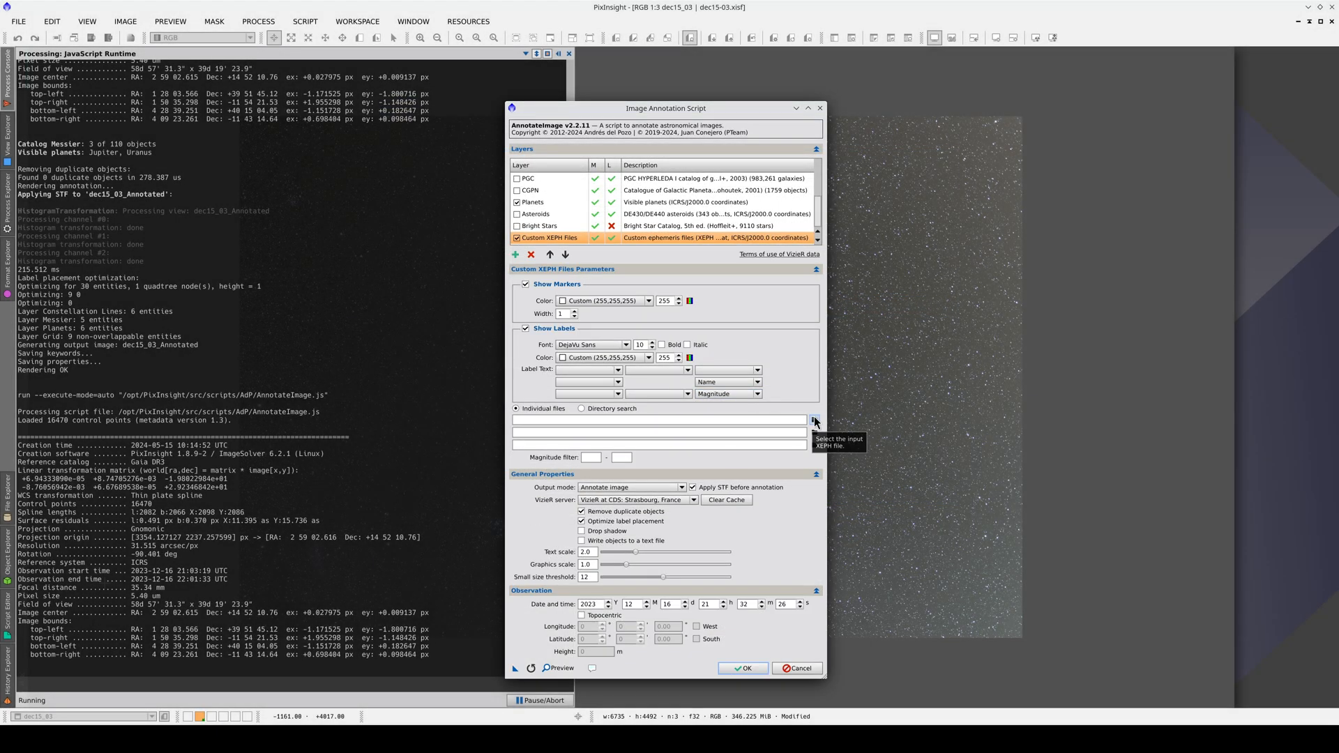
left_click(813, 419)
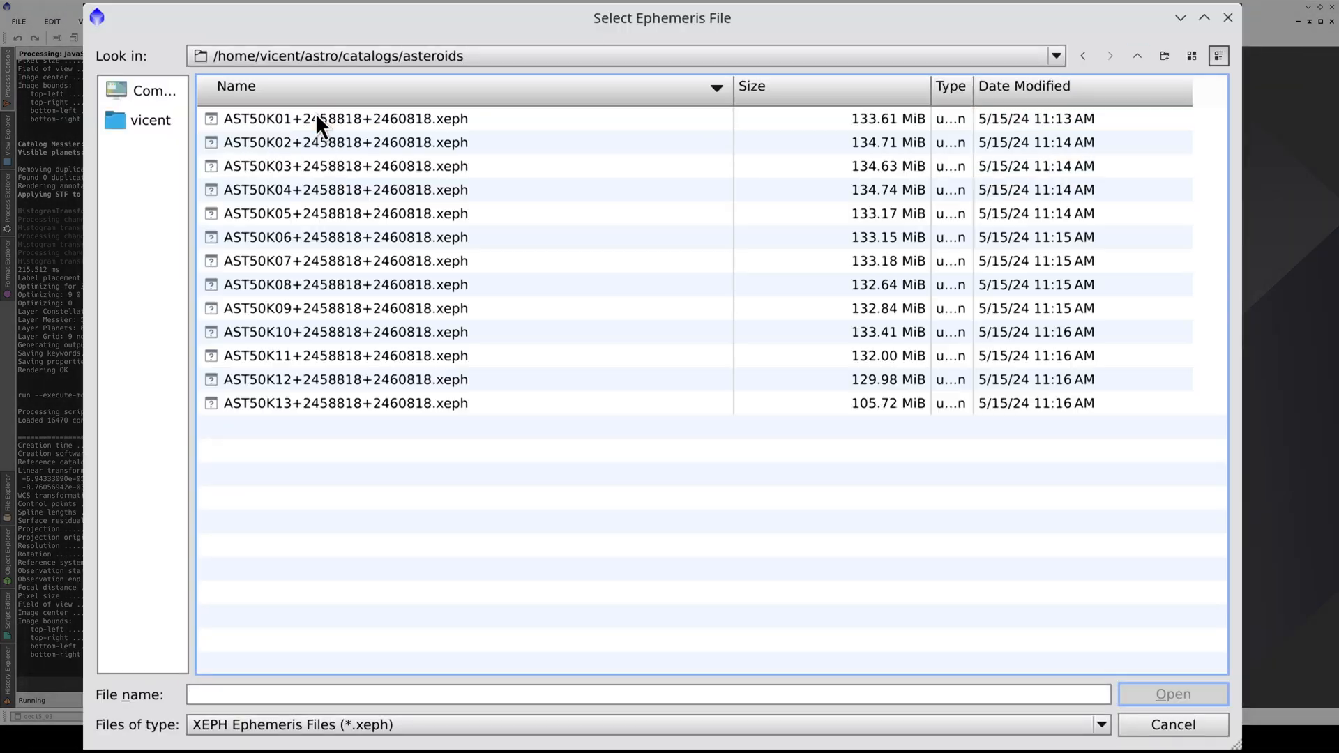
double_click(344, 118)
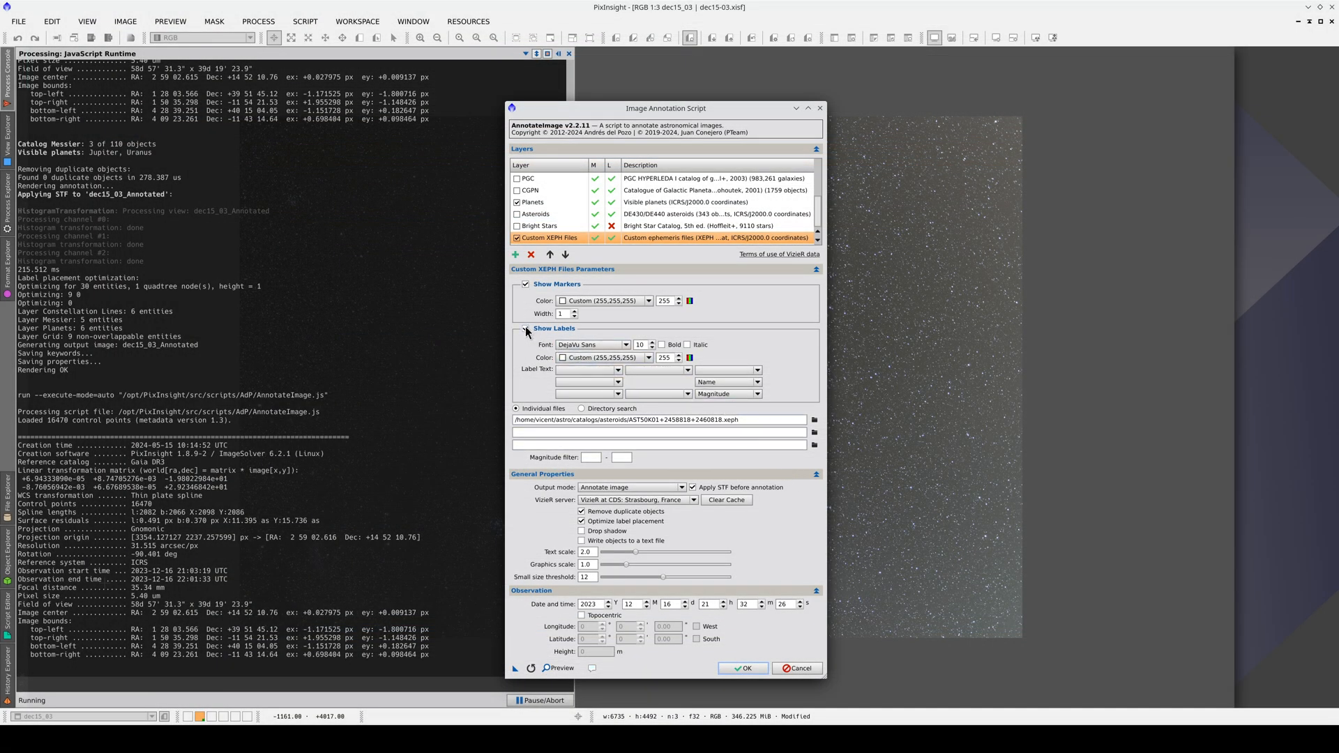
left_click(526, 328)
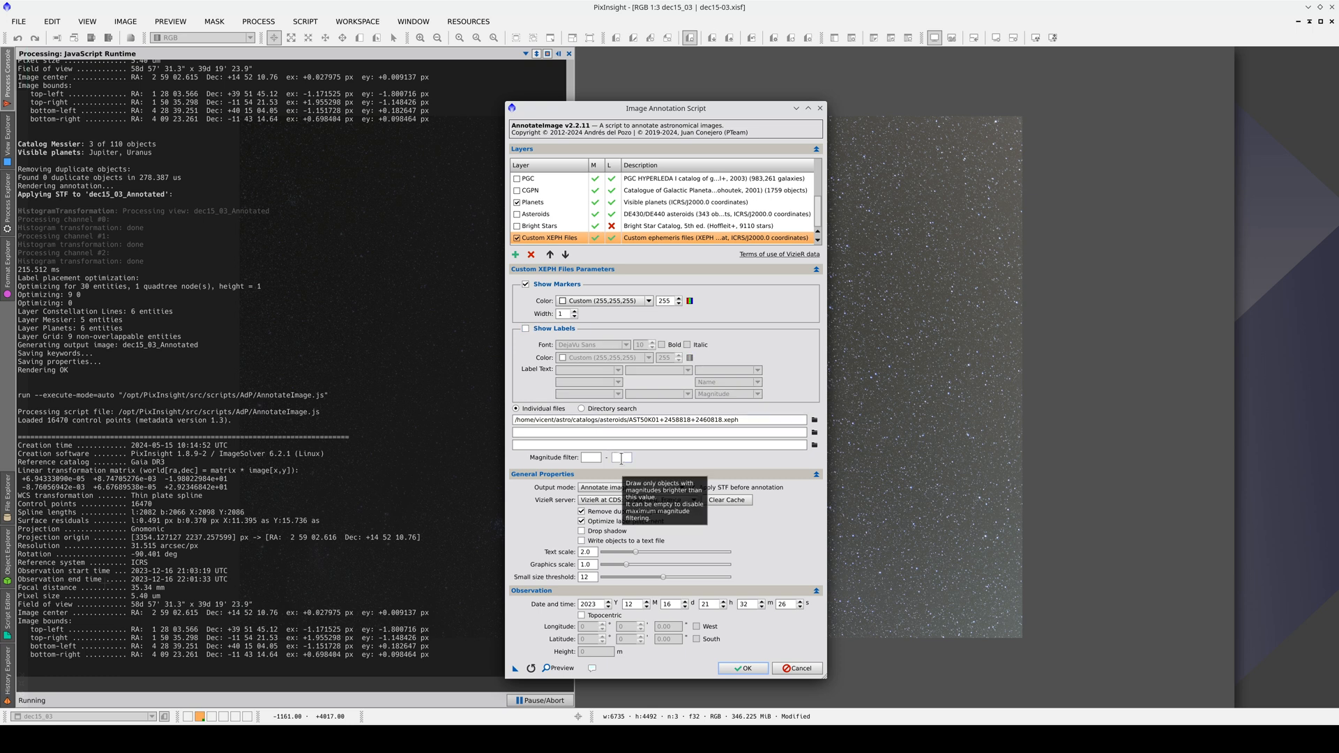
Set the topocentric observing site at 1280 m height and run the annotation.
left_click(581, 615)
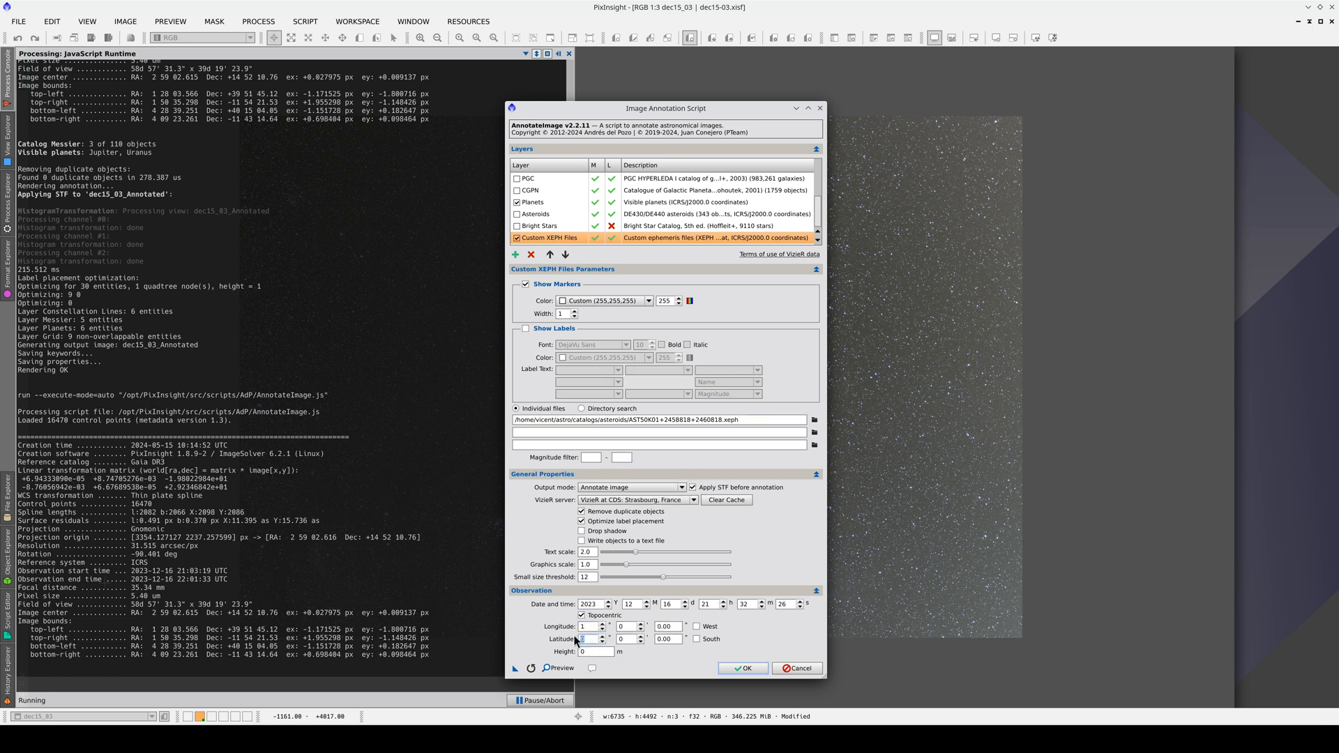
type("1280")
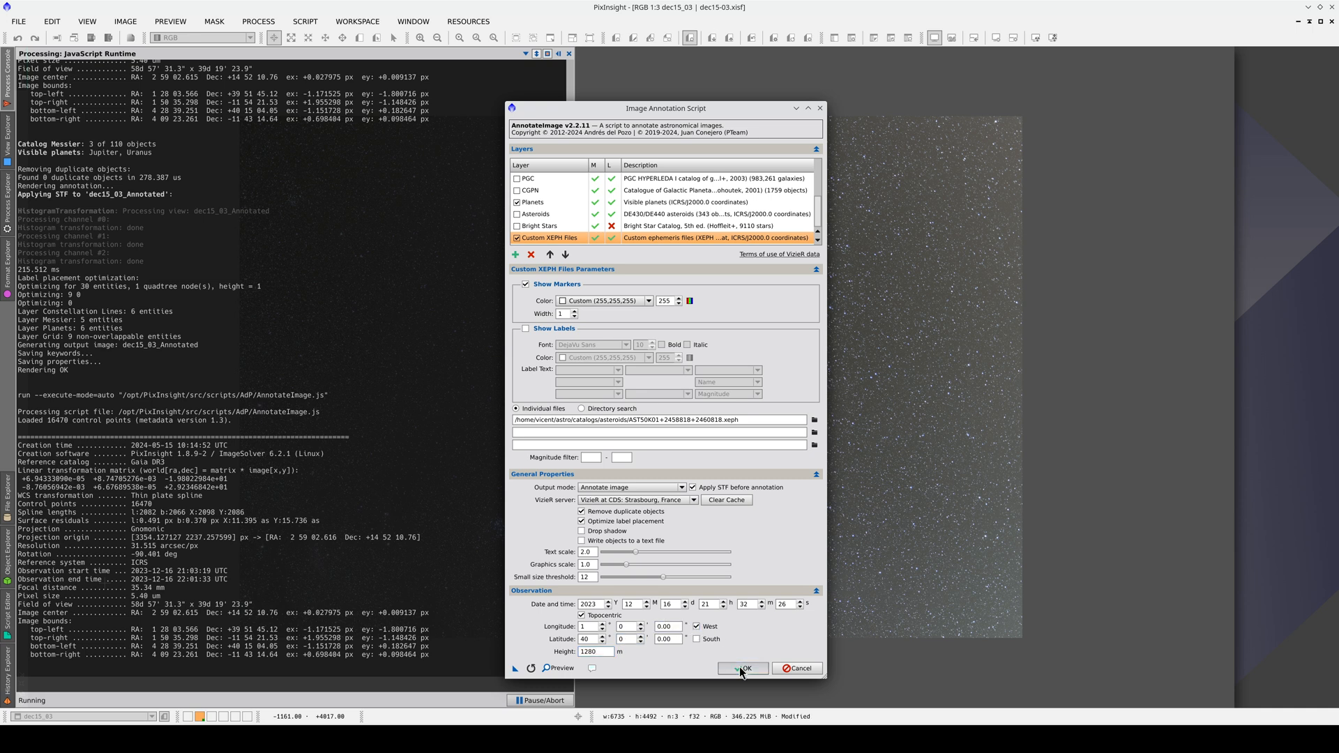
left_click(742, 668)
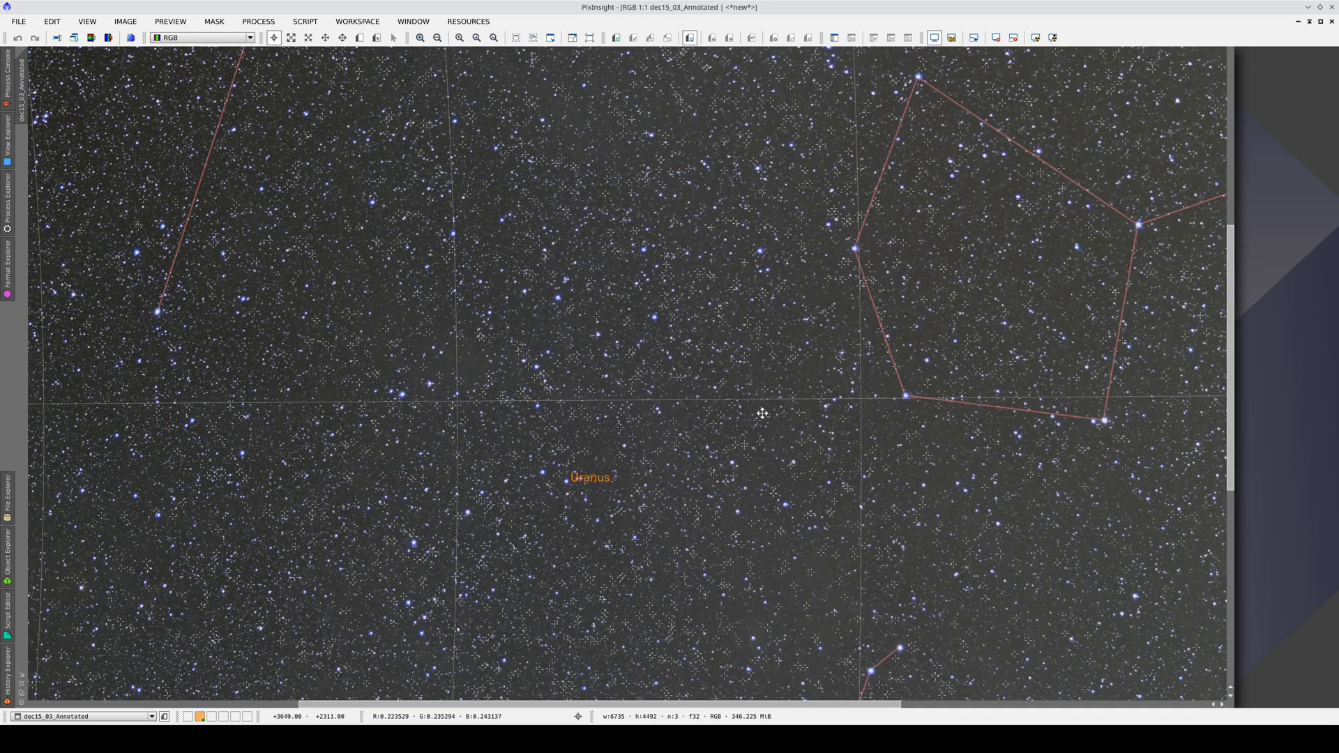
left_click_drag(760, 414, 486, 395)
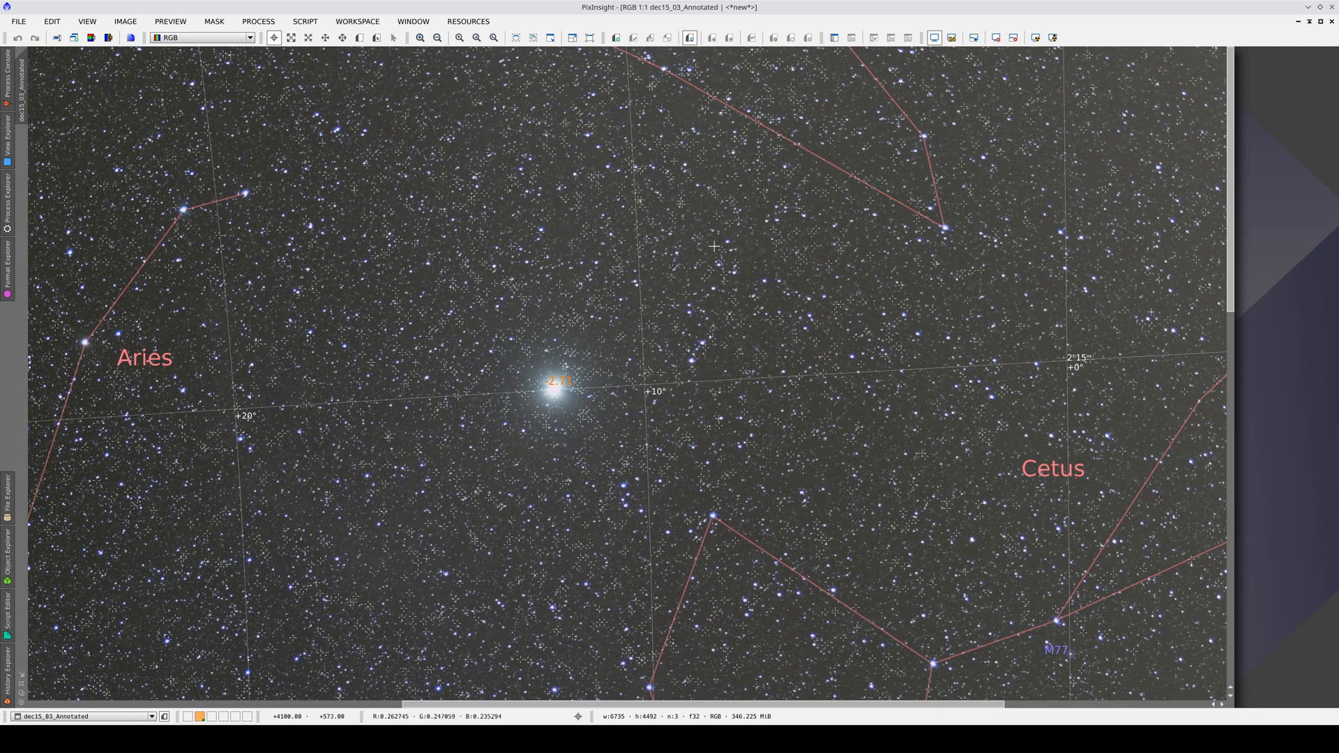
left_click(419, 37)
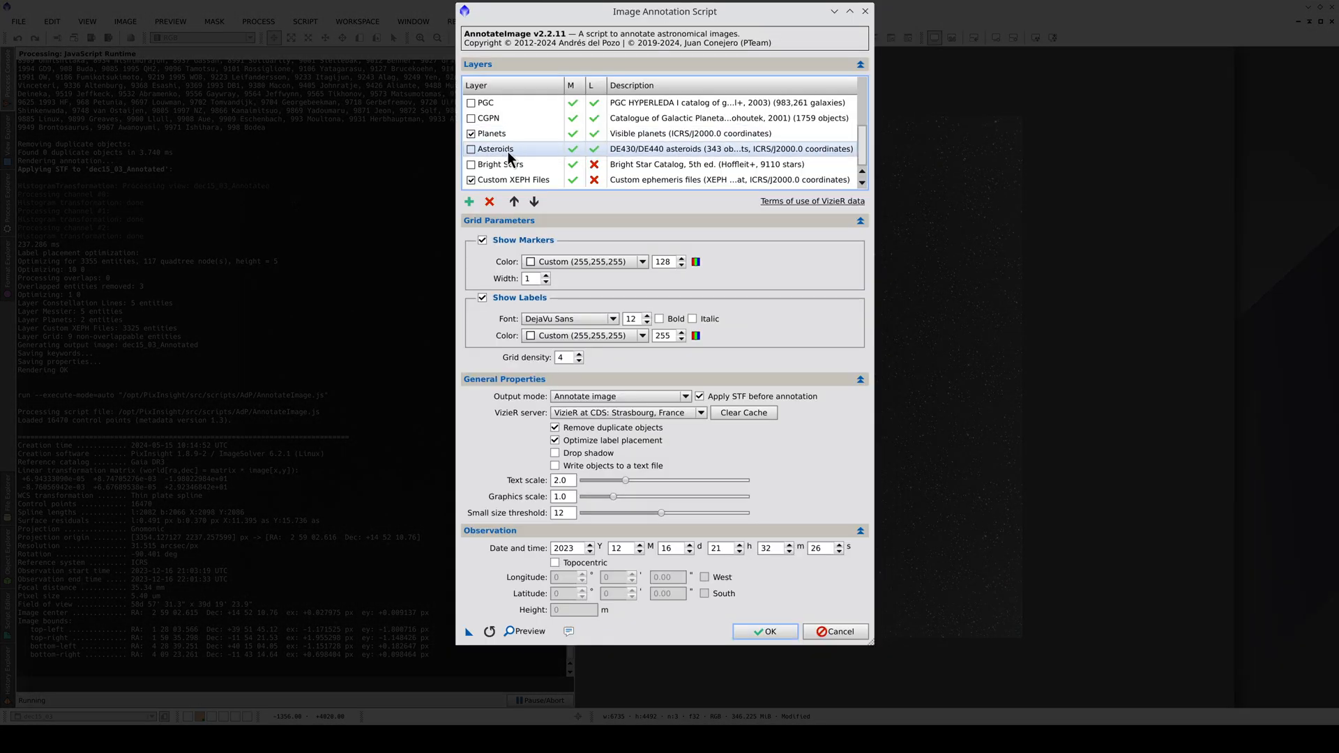
Enable the Asteroids layer and limit the Custom XEPH layer to magnitude 15.
left_click(495, 149)
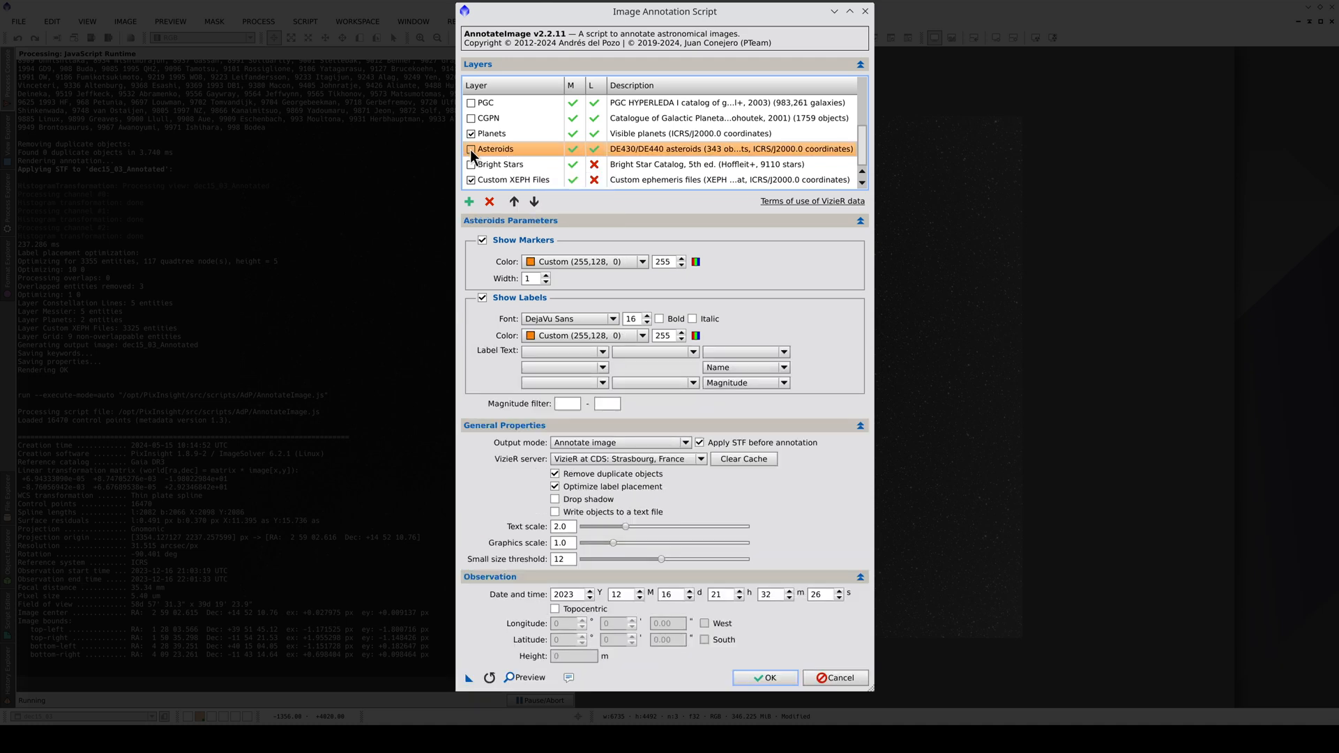
left_click(471, 148)
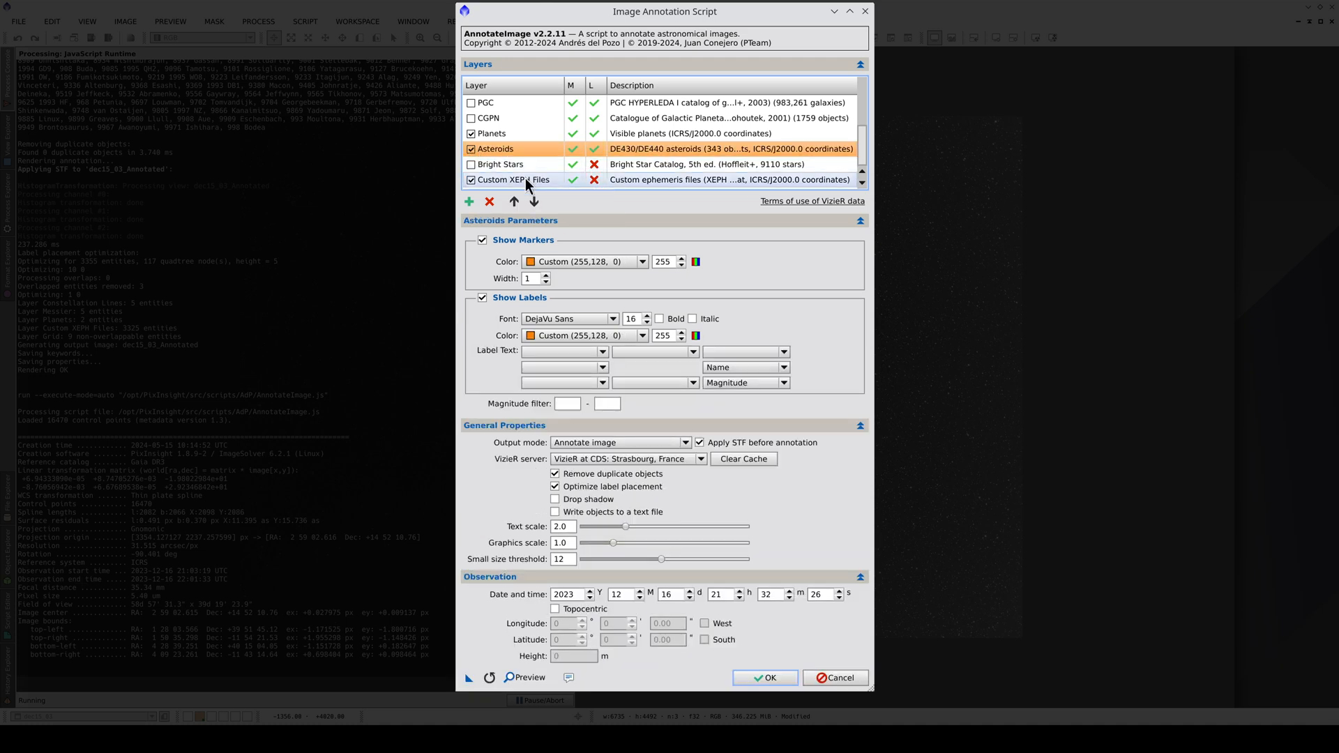
left_click(511, 179)
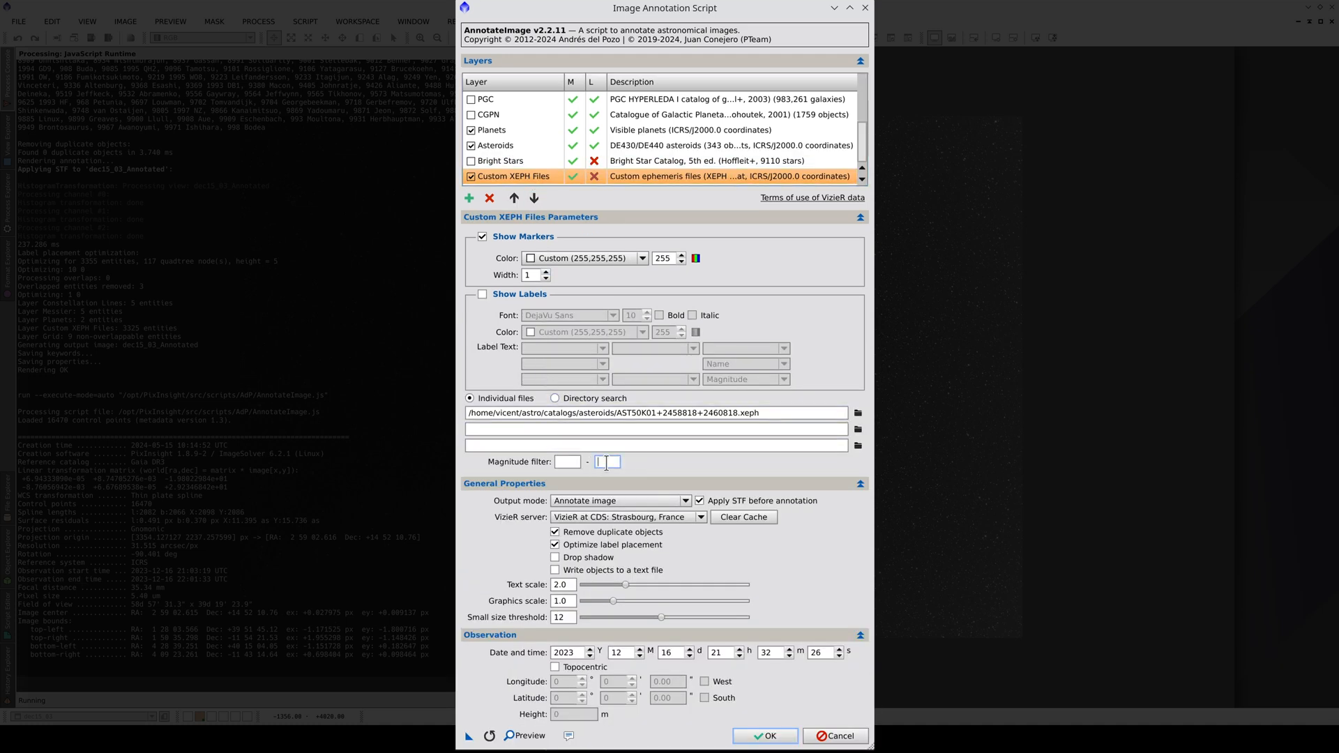
type("15")
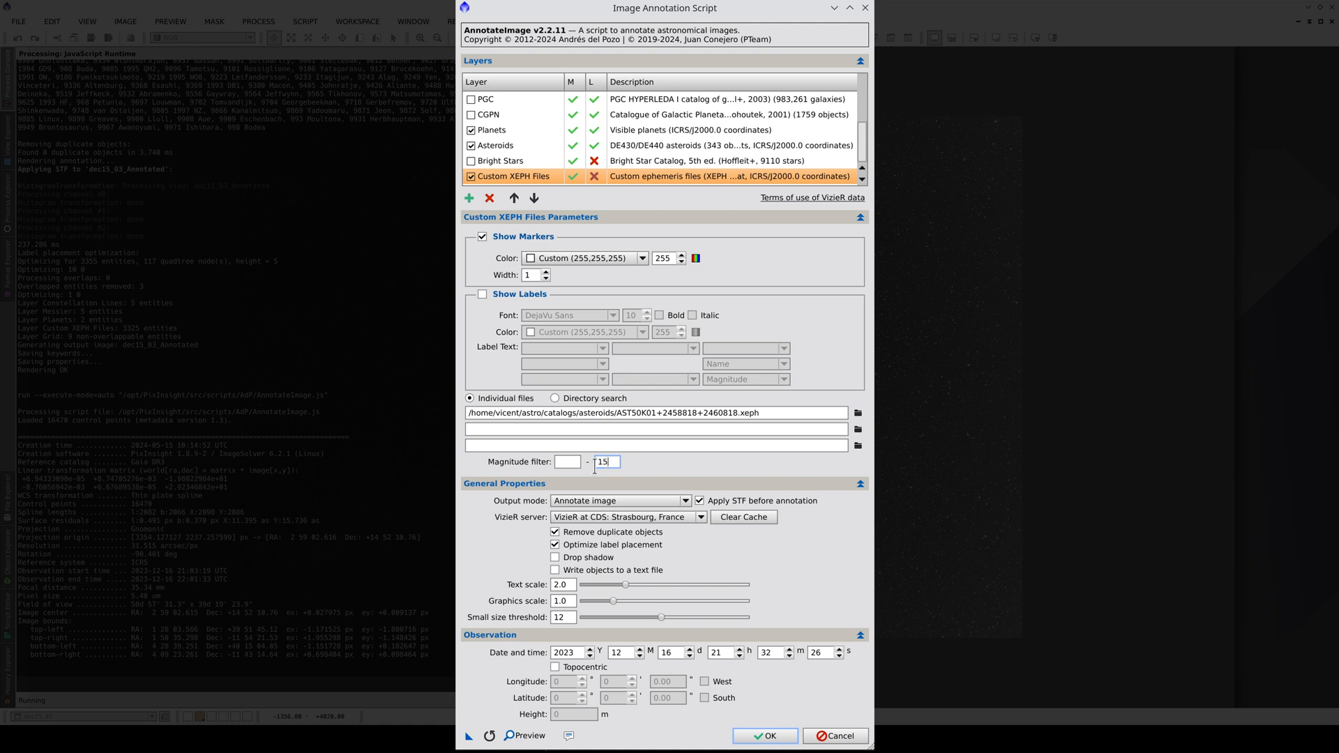
Set a topocentric observer location, turn on ephemeris labels and run the annotation.
left_click(555, 667)
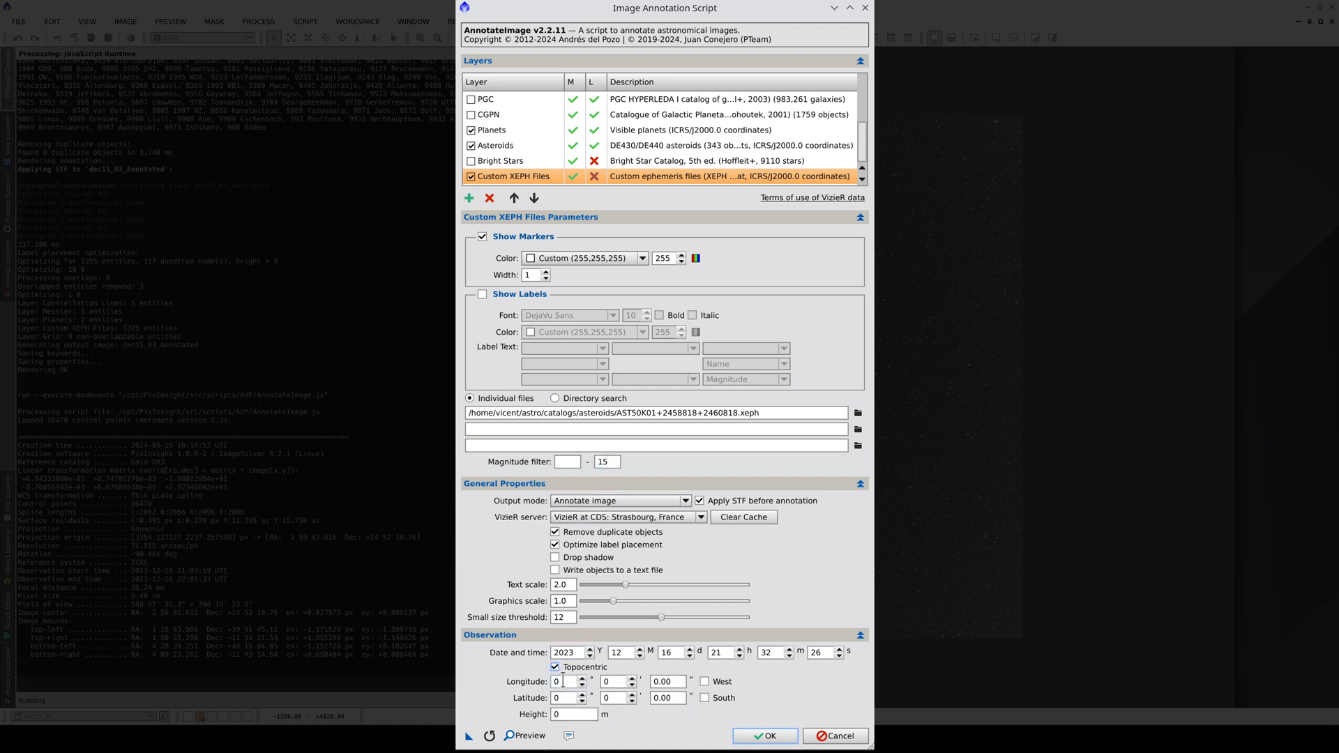
left_click(579, 677)
type("1280")
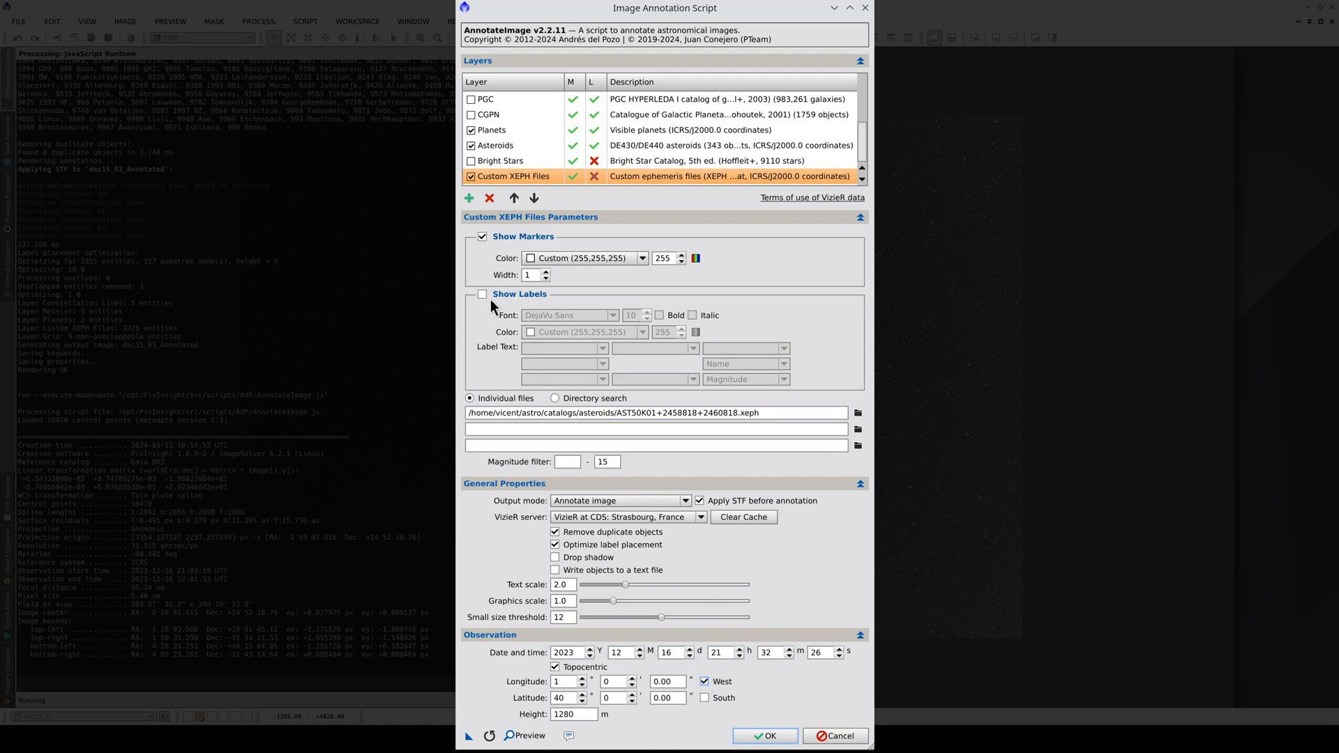
left_click(482, 293)
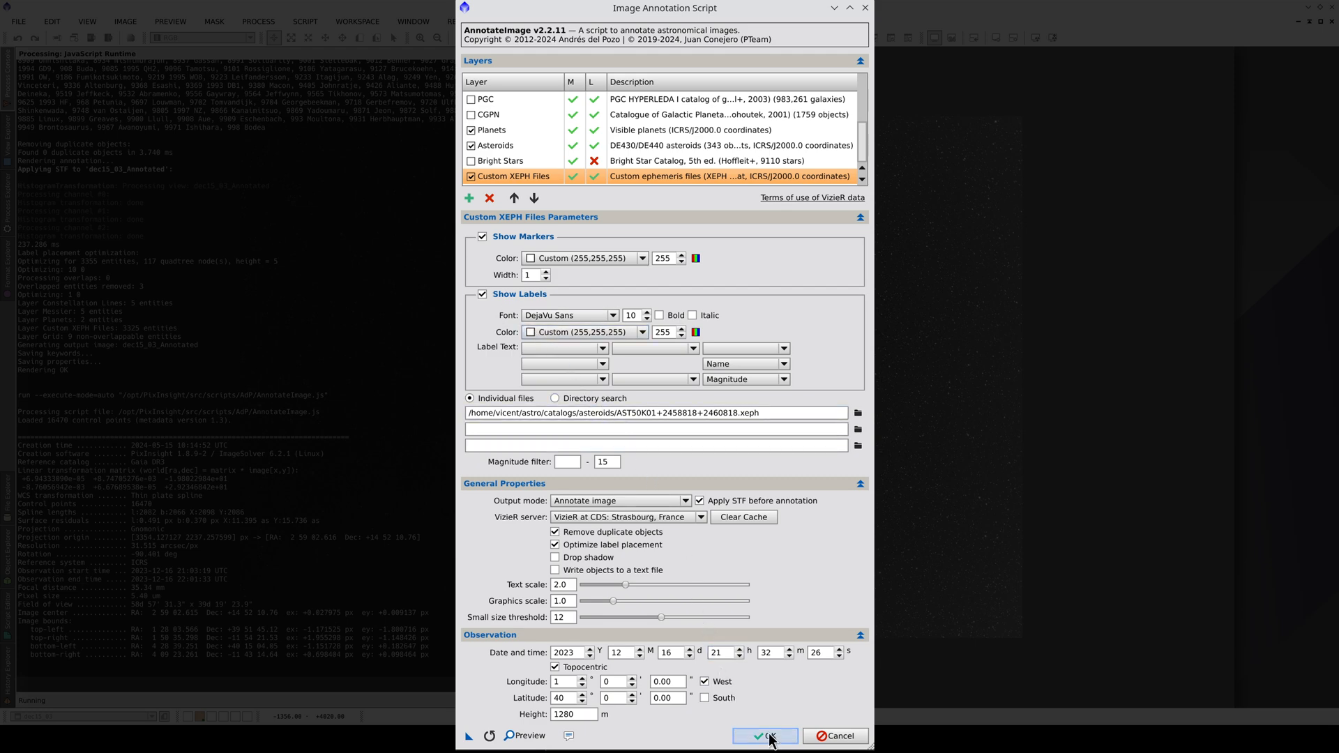
left_click(763, 735)
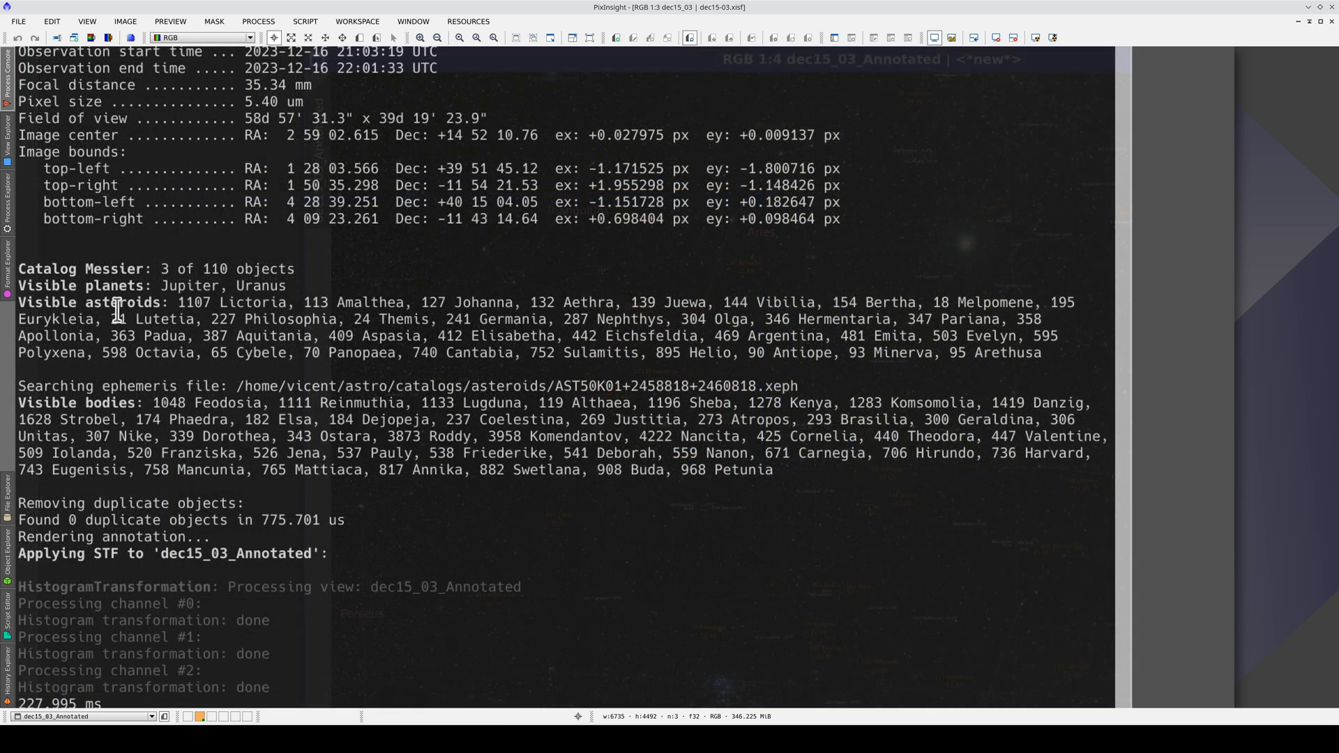
double_click(39, 302)
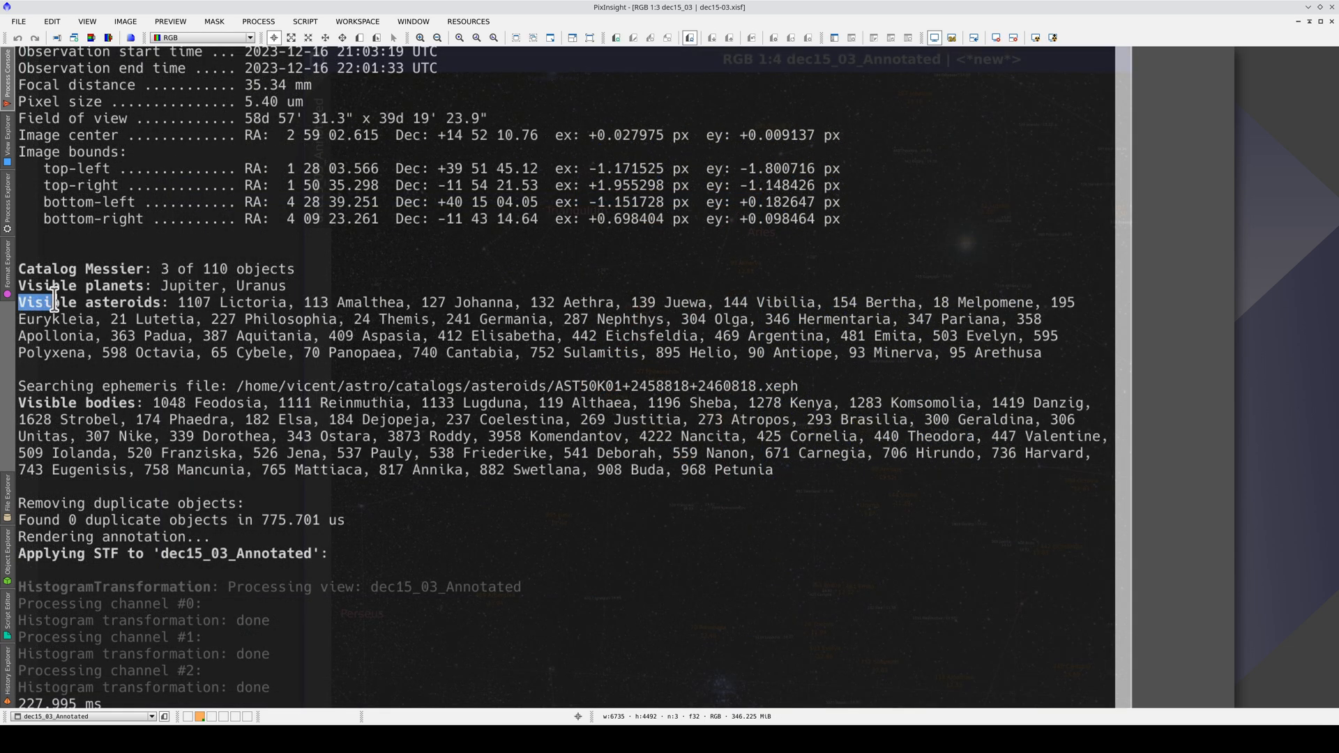
left_click_drag(53, 301, 979, 336)
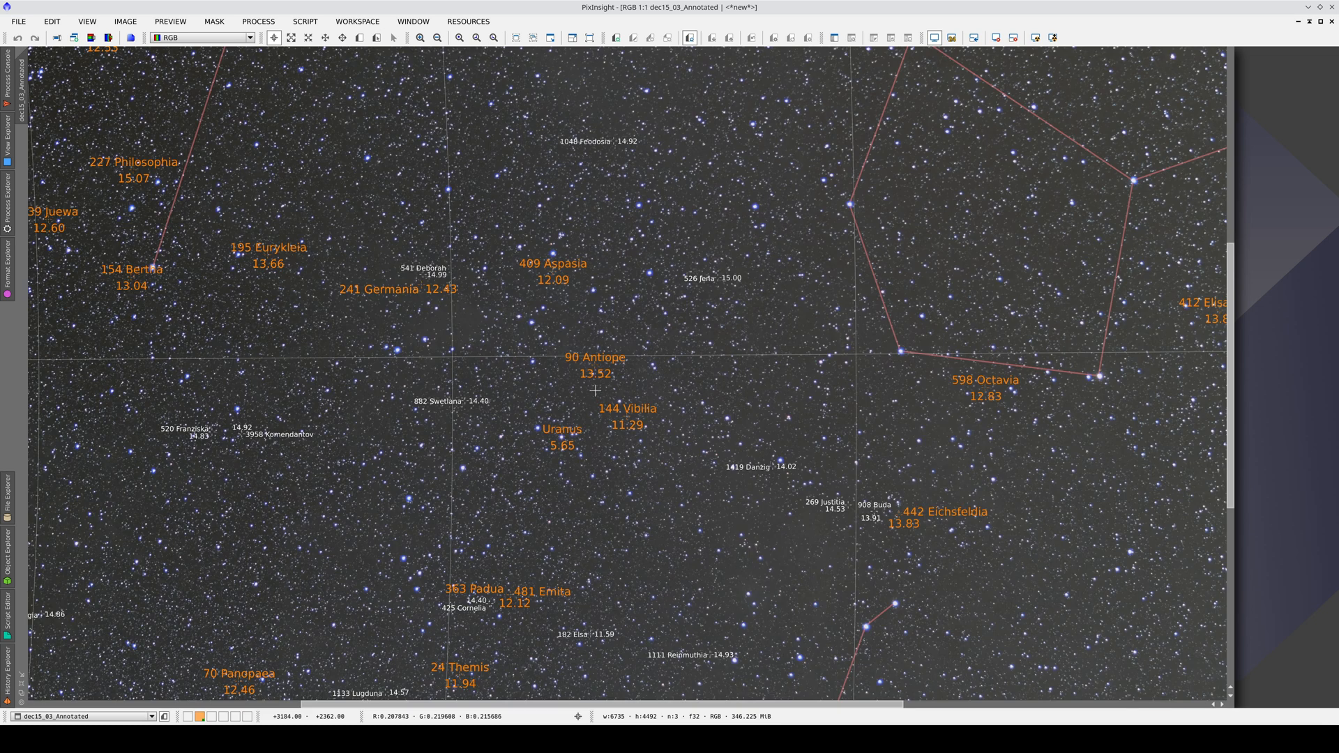
mouse_move(617, 417)
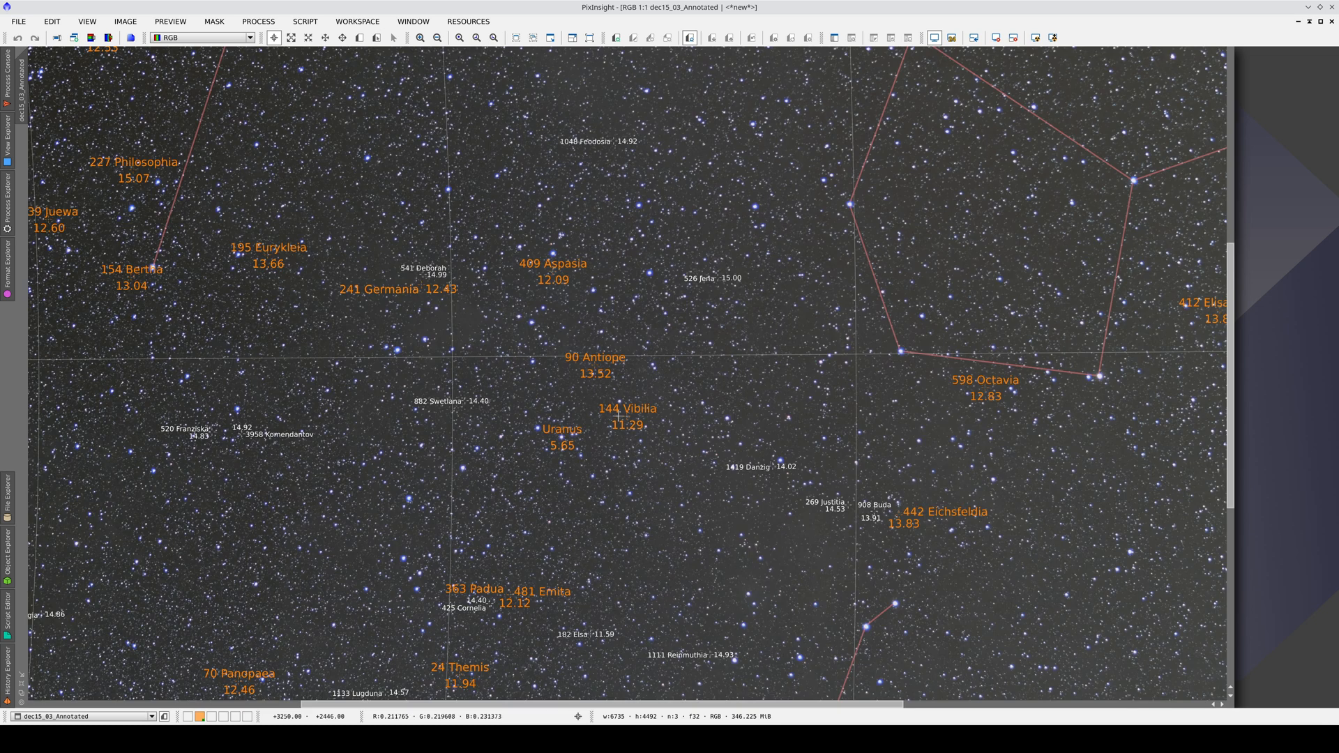
Zoom in on the 526 Jena label showing magnitude 15.00.
left_click(420, 37)
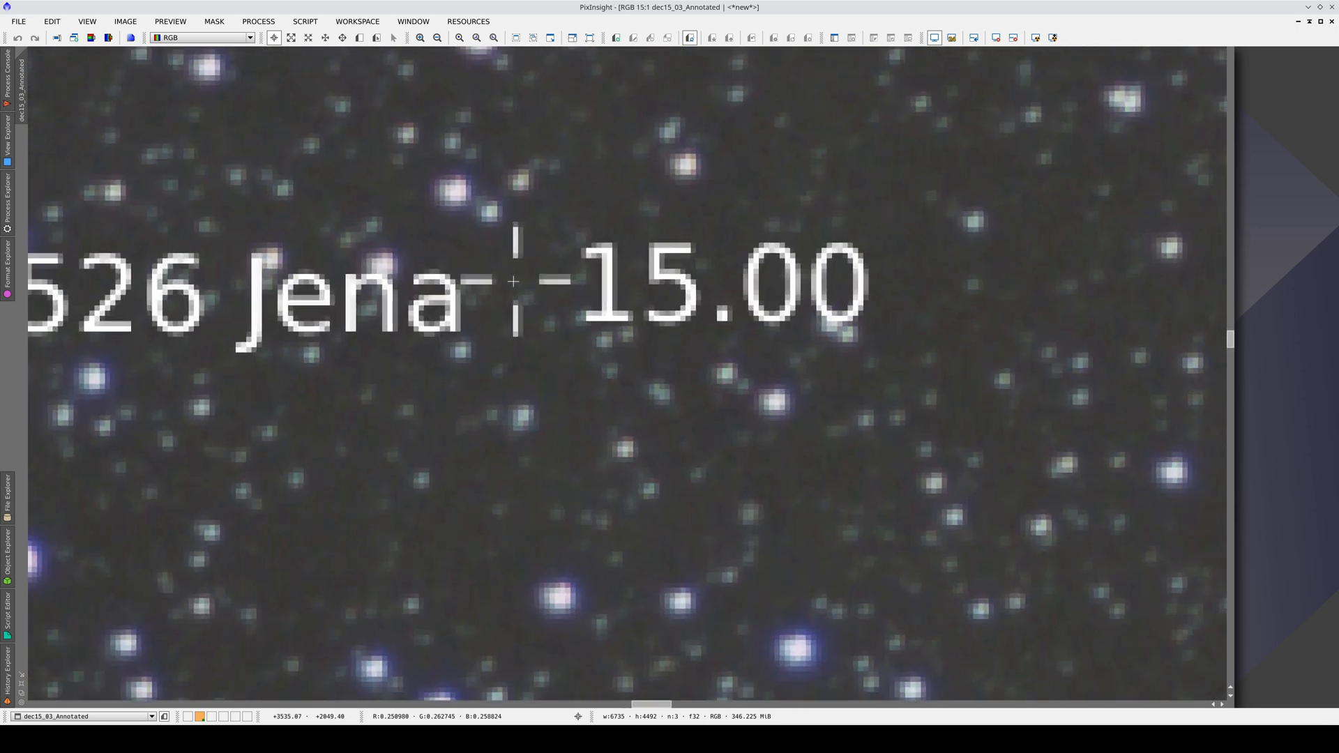
mouse_move(513, 266)
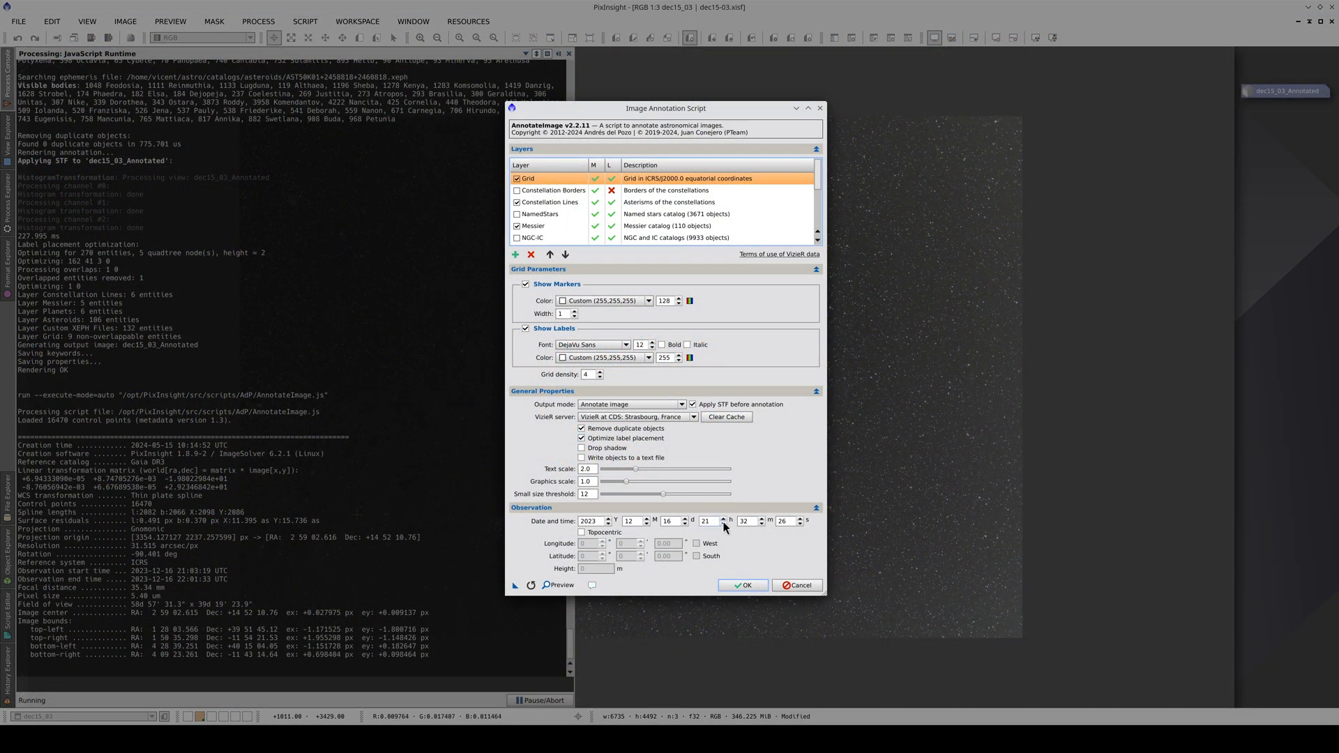
Rerun the annotation at hour 20 as topocentric at 1° W, 40° N, 1280 m height.
left_click(705, 521)
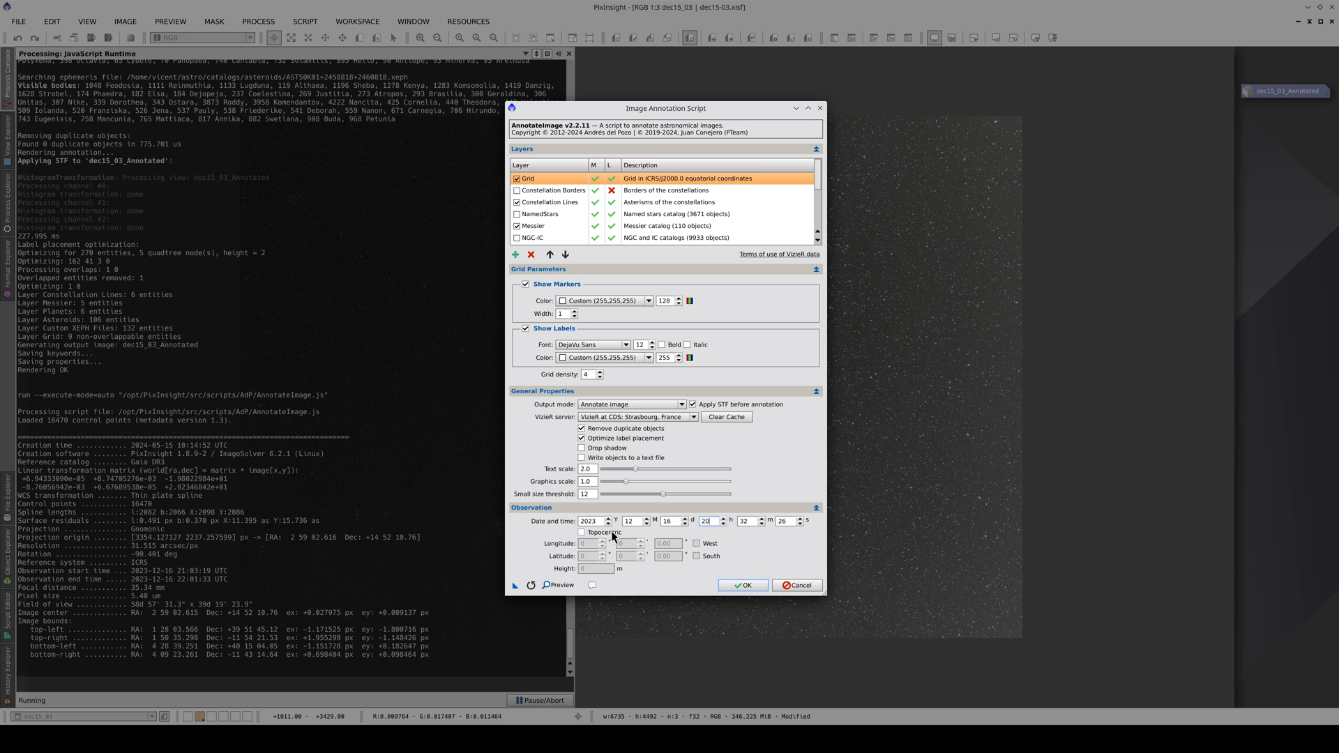
left_click(583, 532)
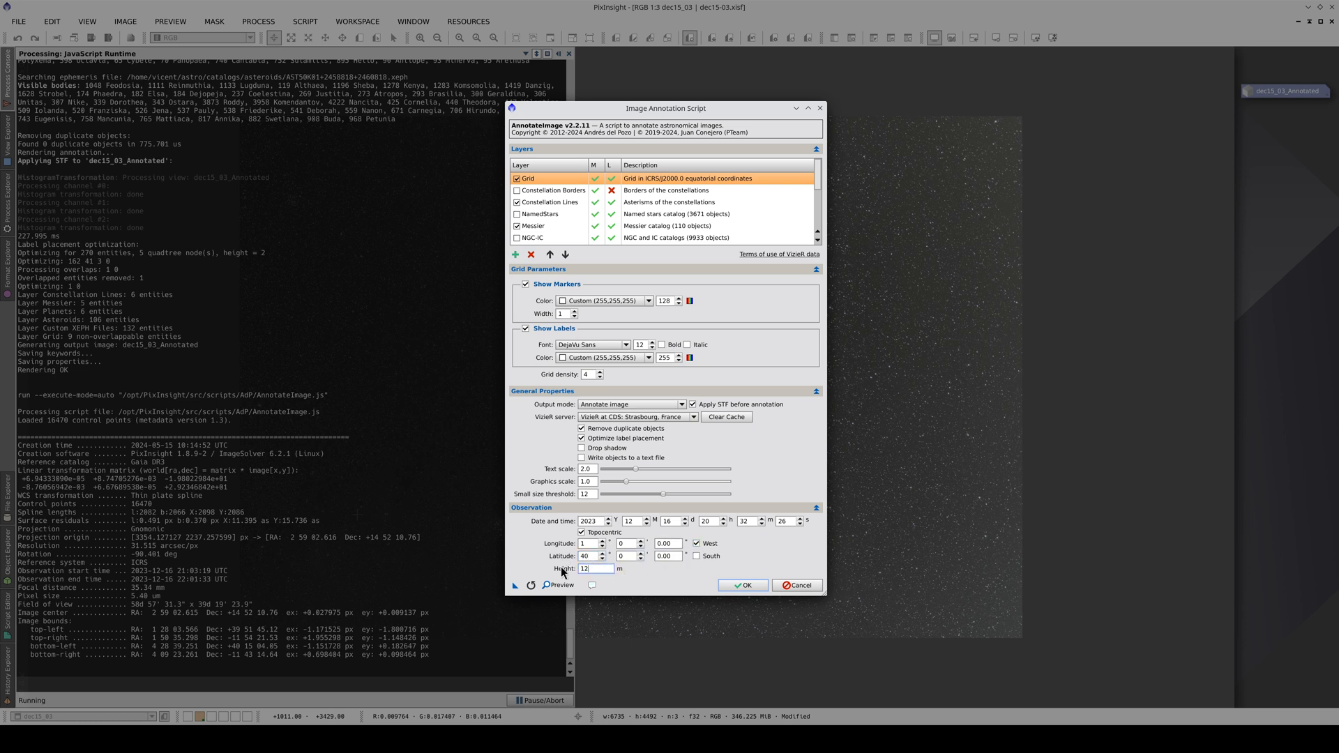
type("1280")
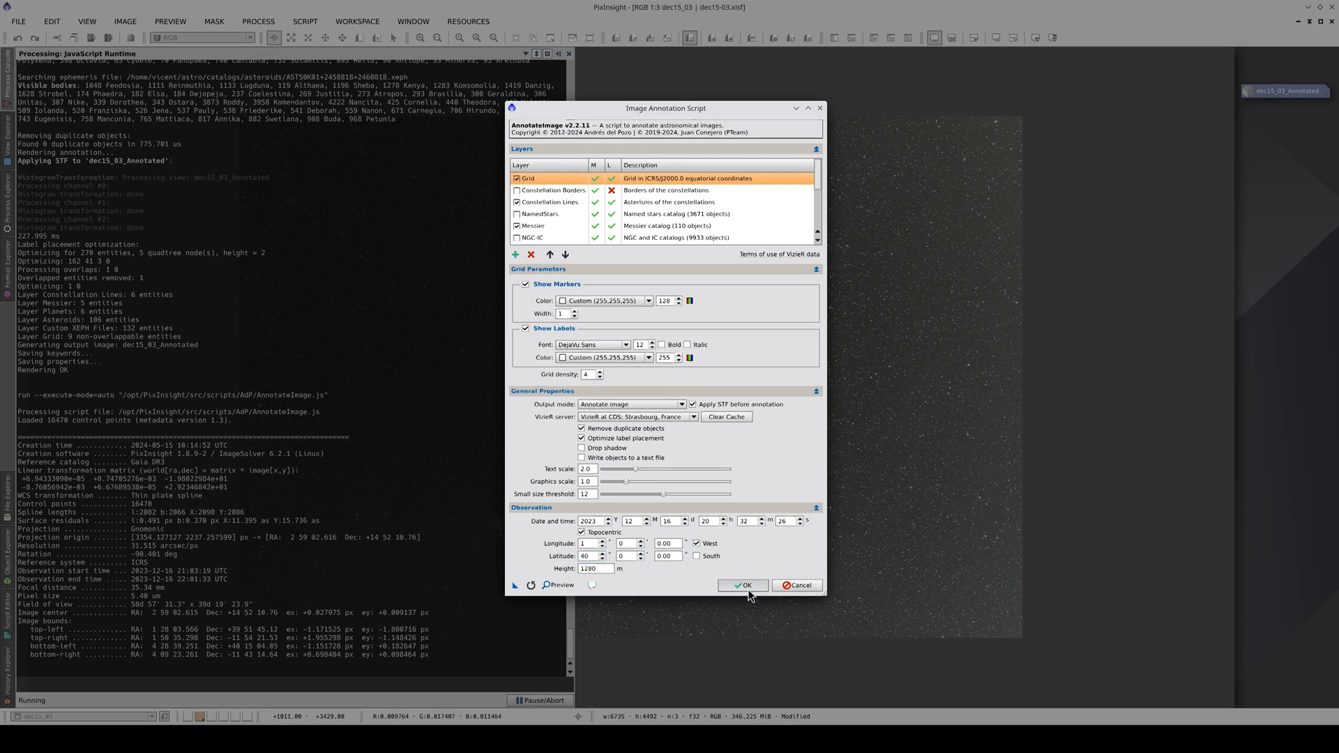
left_click(741, 585)
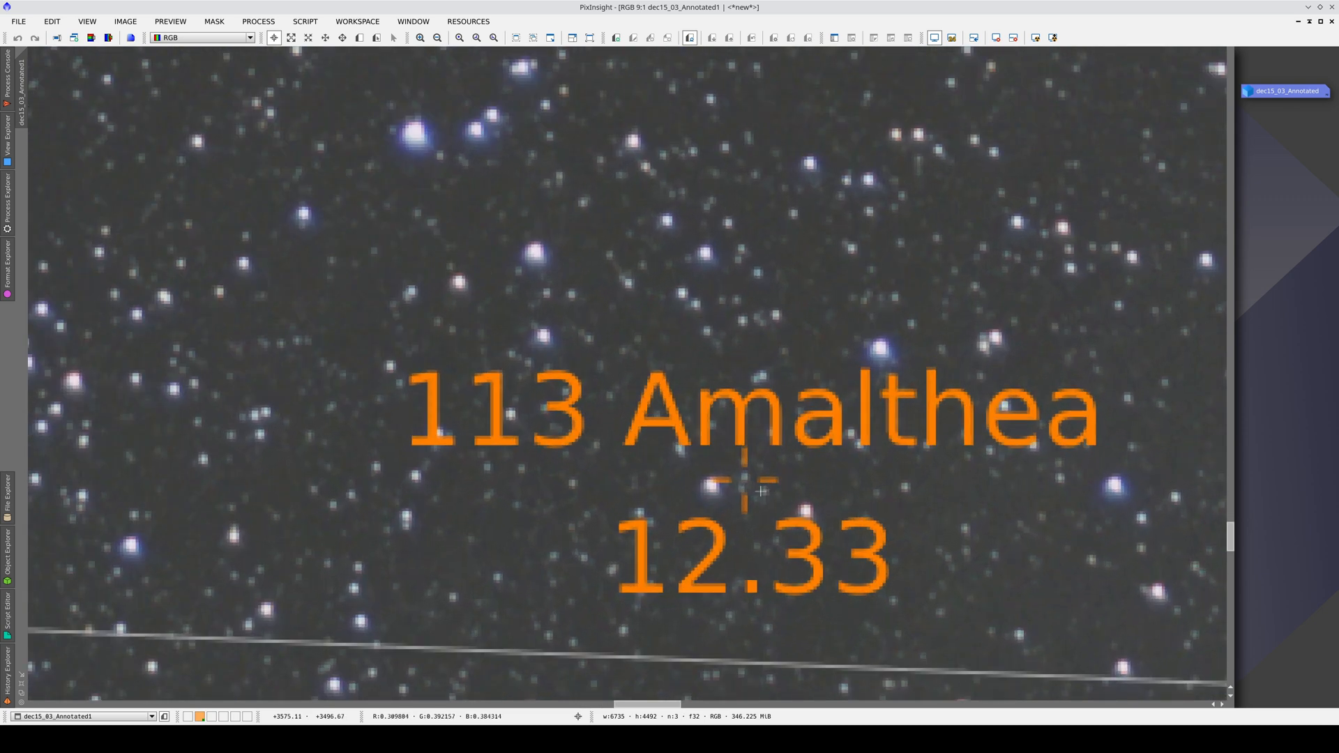
mouse_move(260, 338)
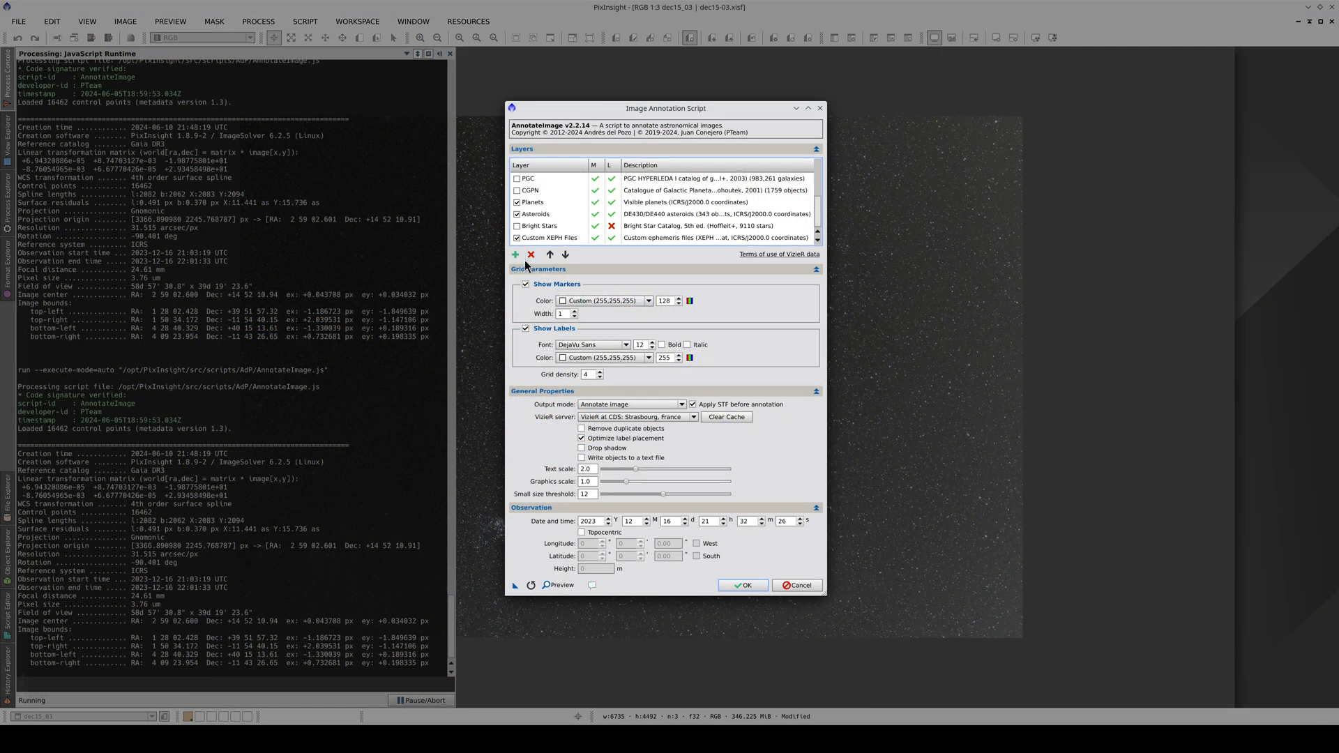
Add an Ecliptic layer to the Layers list and run AnnotateImage again.
left_click(516, 255)
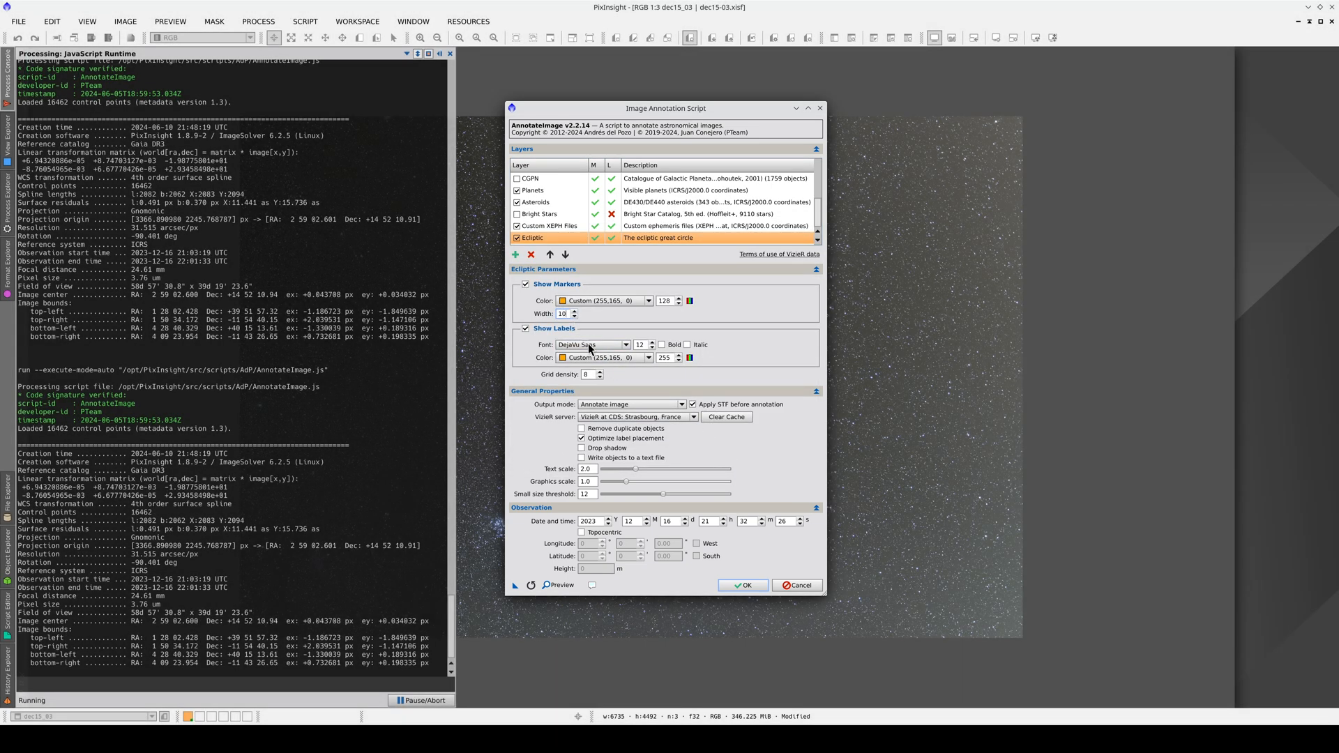
left_click(743, 585)
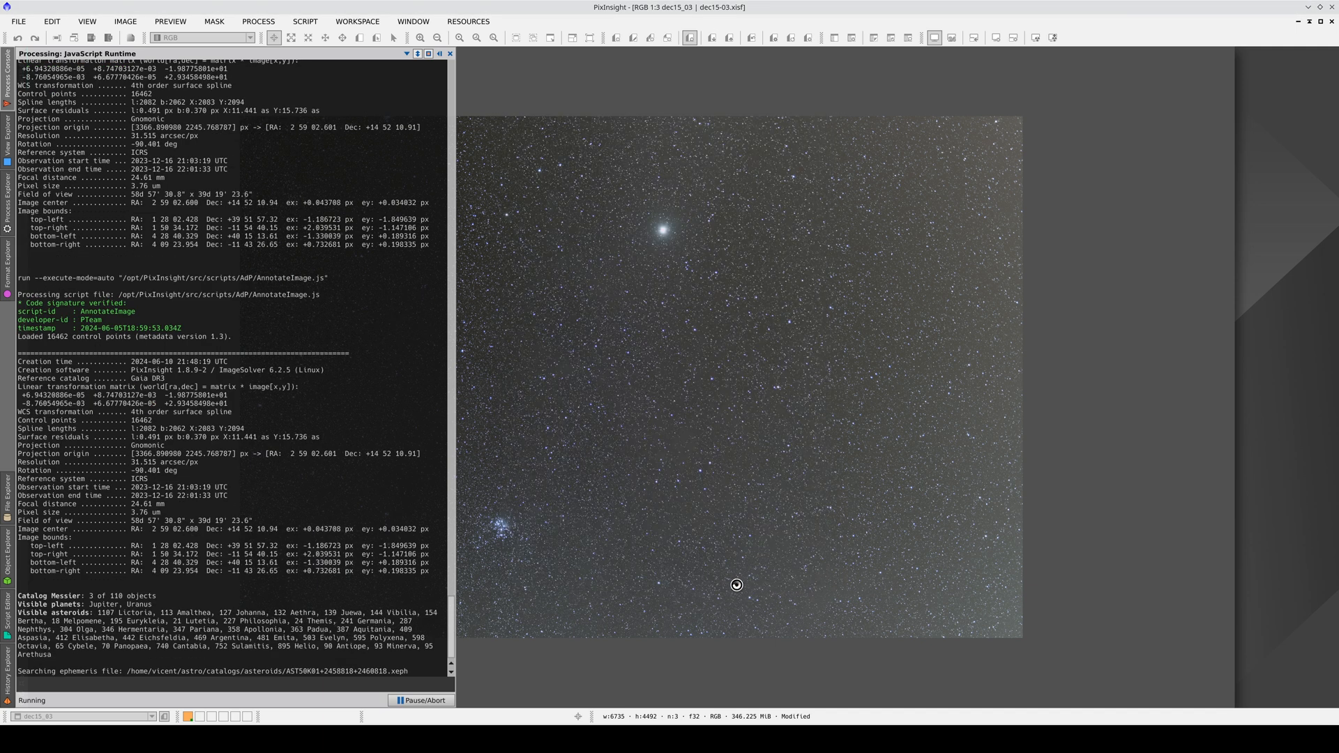